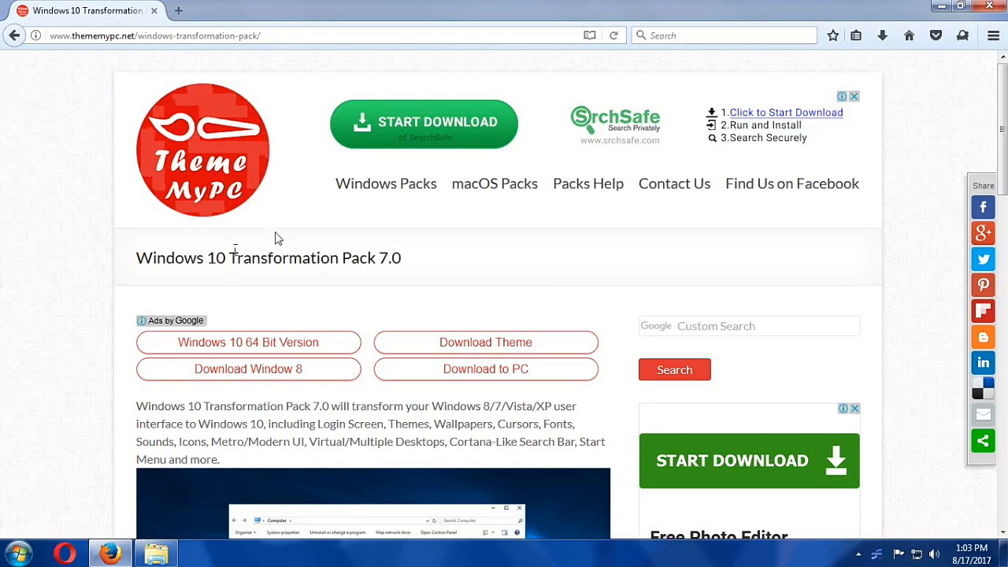
# Scroll to the WTP 7.0 download link and the file password section
pyautogui.scroll(-3)
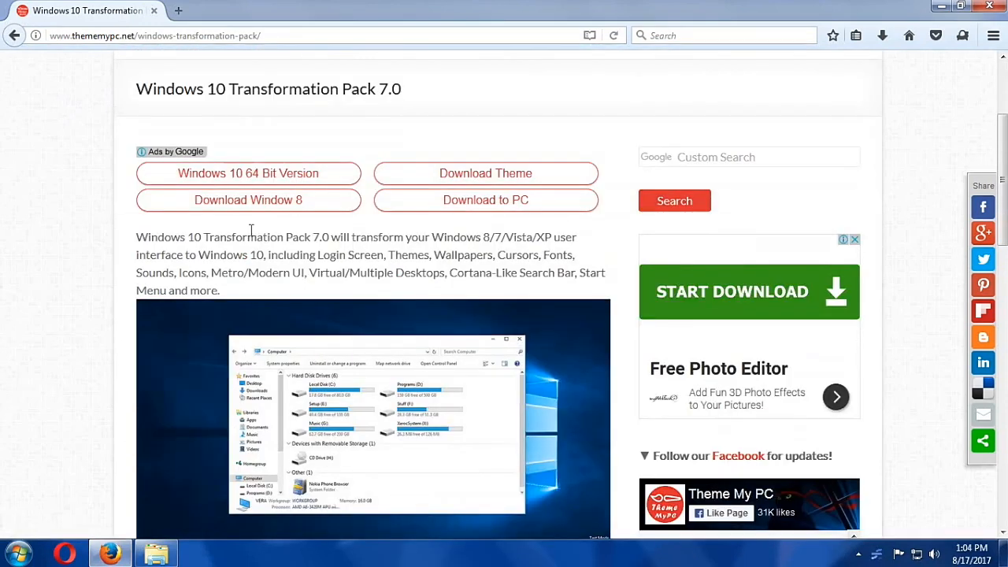
pyautogui.moveTo(158, 250)
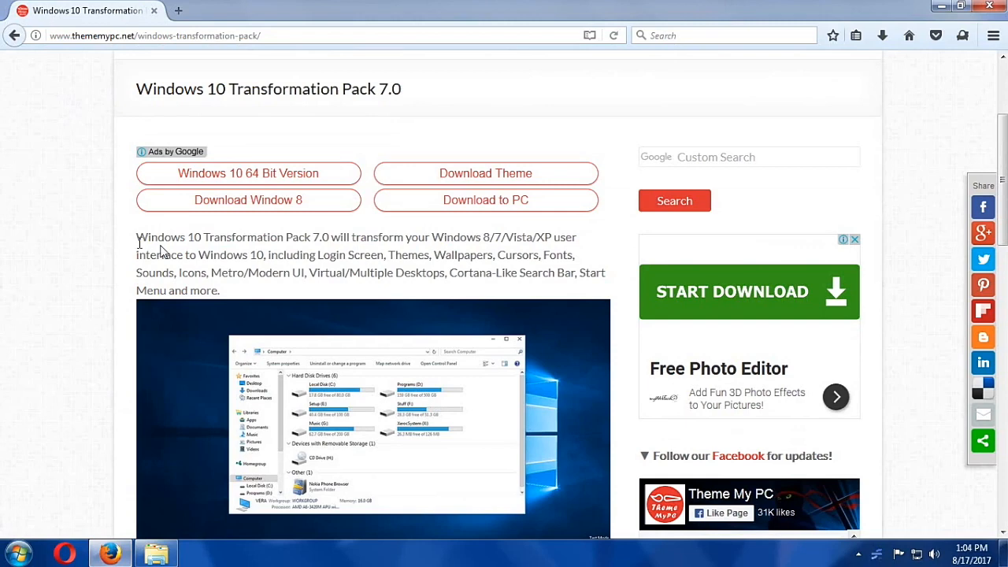
pyautogui.moveTo(92, 316)
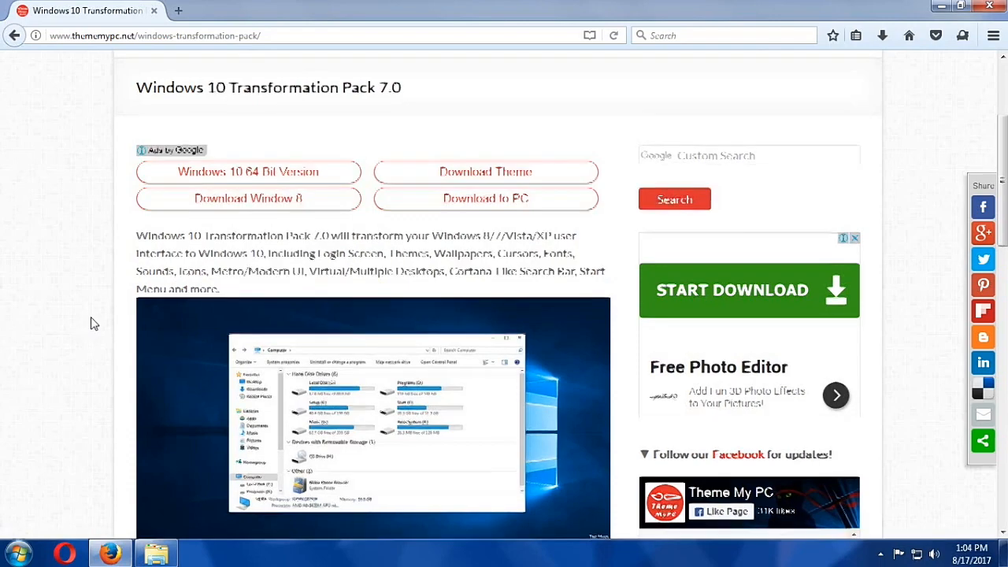
pyautogui.scroll(-3)
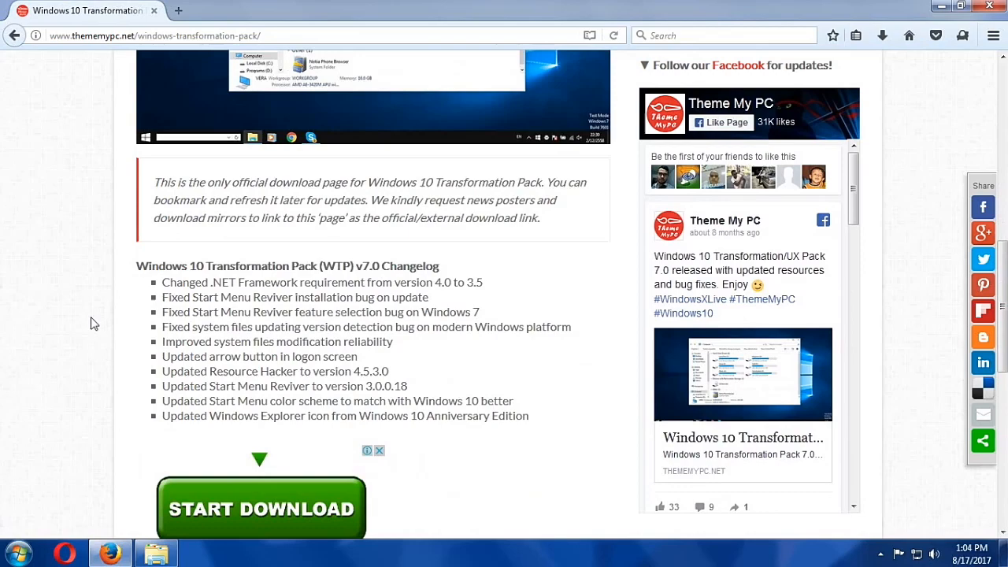
pyautogui.scroll(-3)
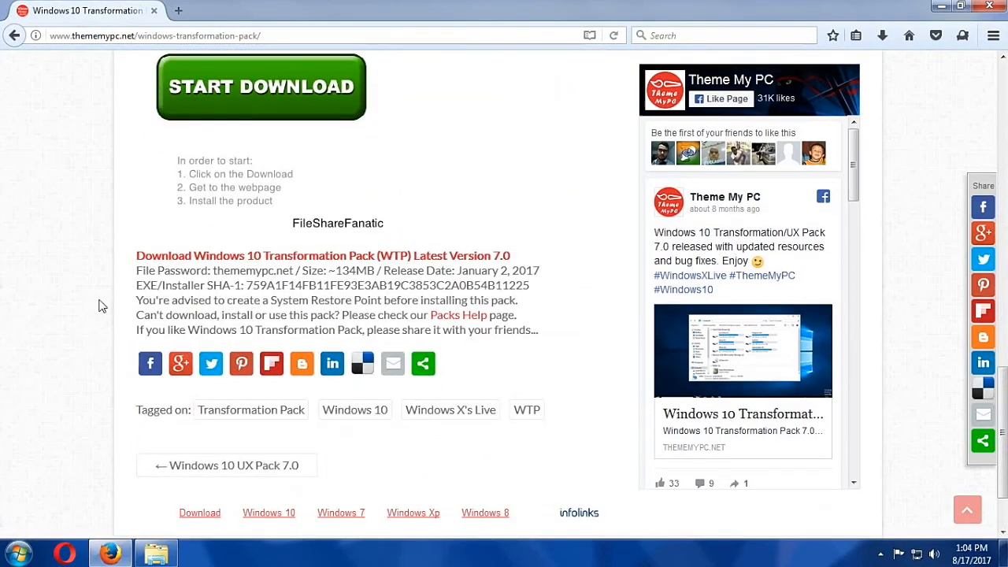
pyautogui.moveTo(208, 264)
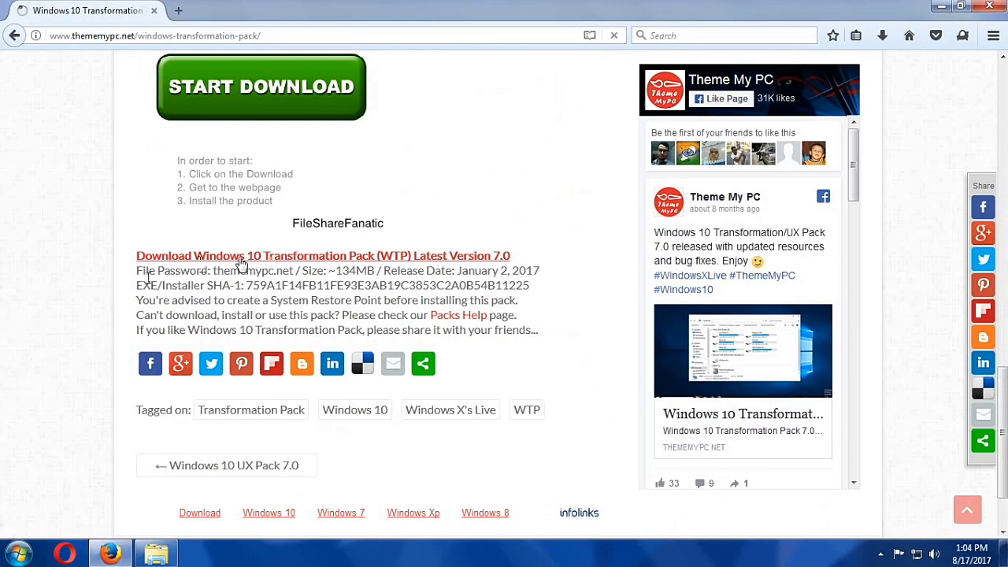
# Save the Windows 10 Transformation Pack 7.0 .rar file and check its download progress
pyautogui.click(323, 255)
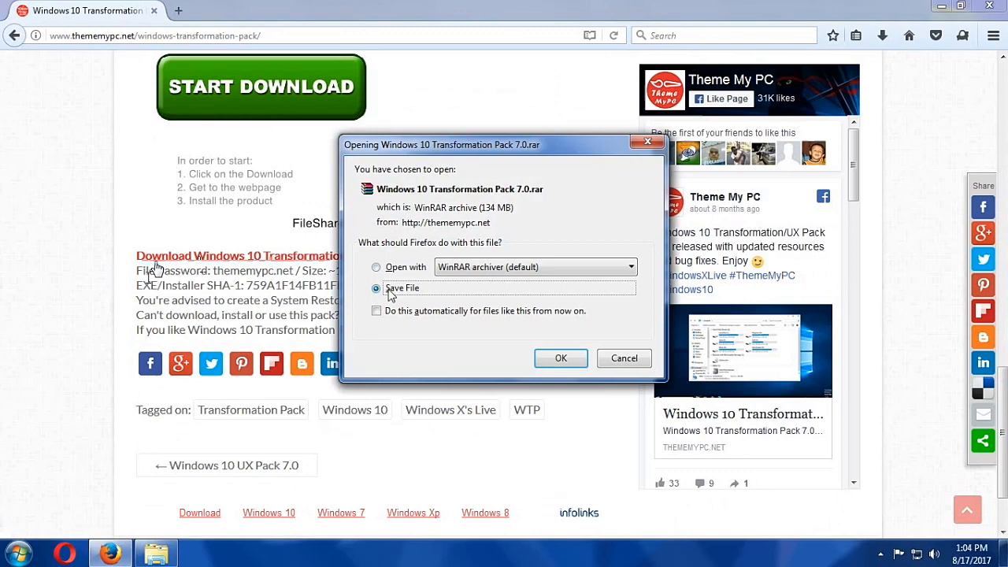
pyautogui.moveTo(624, 358)
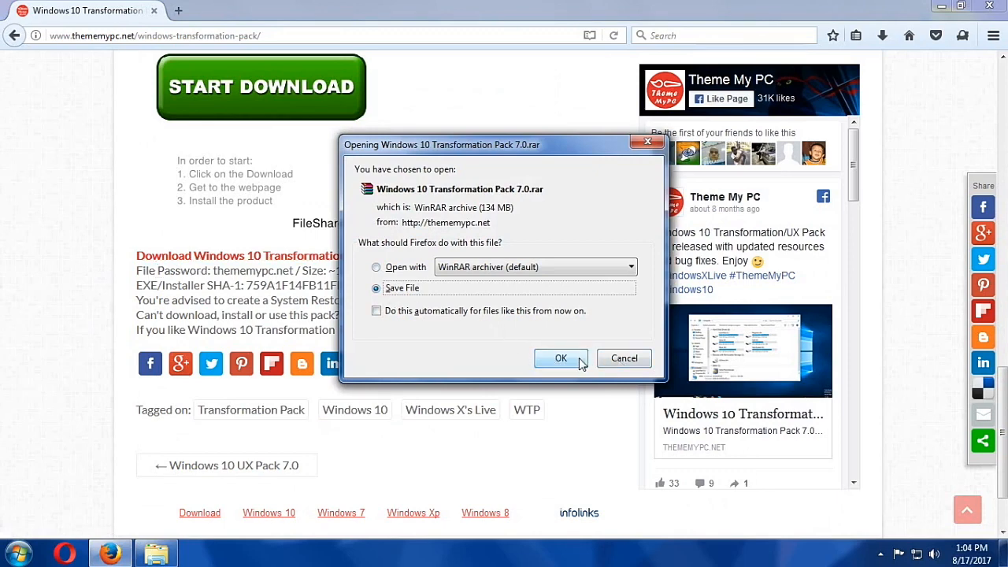
pyautogui.click(560, 358)
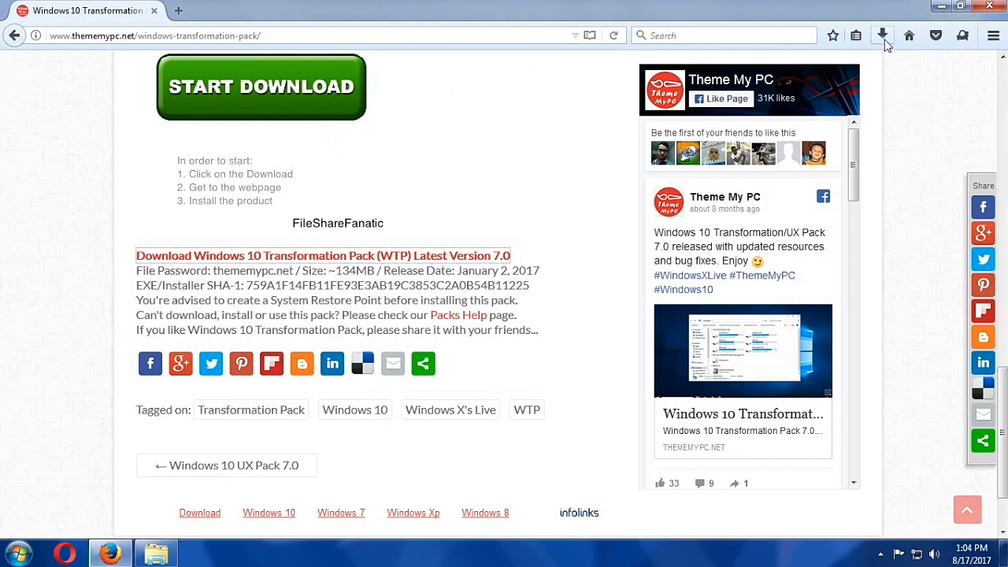
pyautogui.click(882, 35)
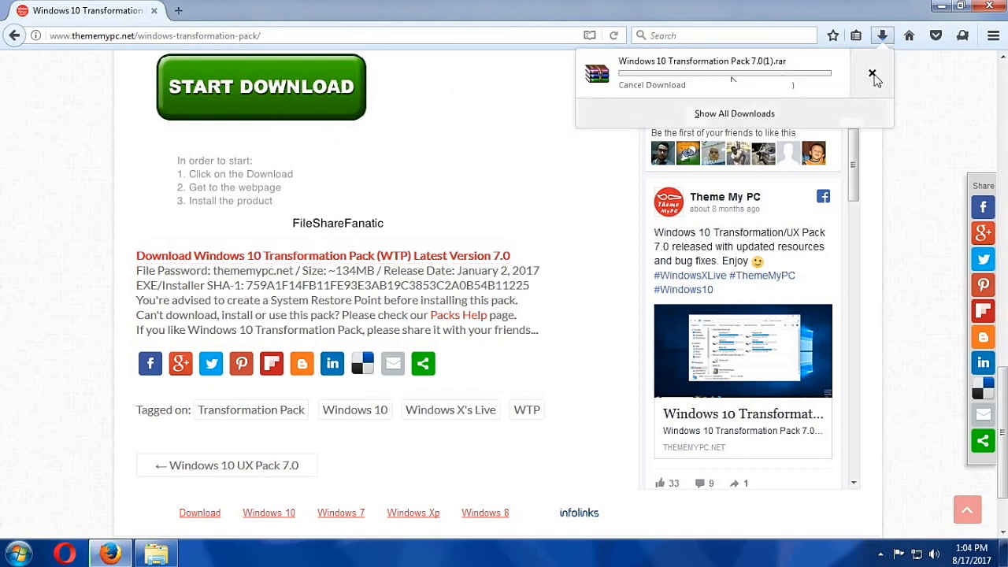
pyautogui.click(874, 79)
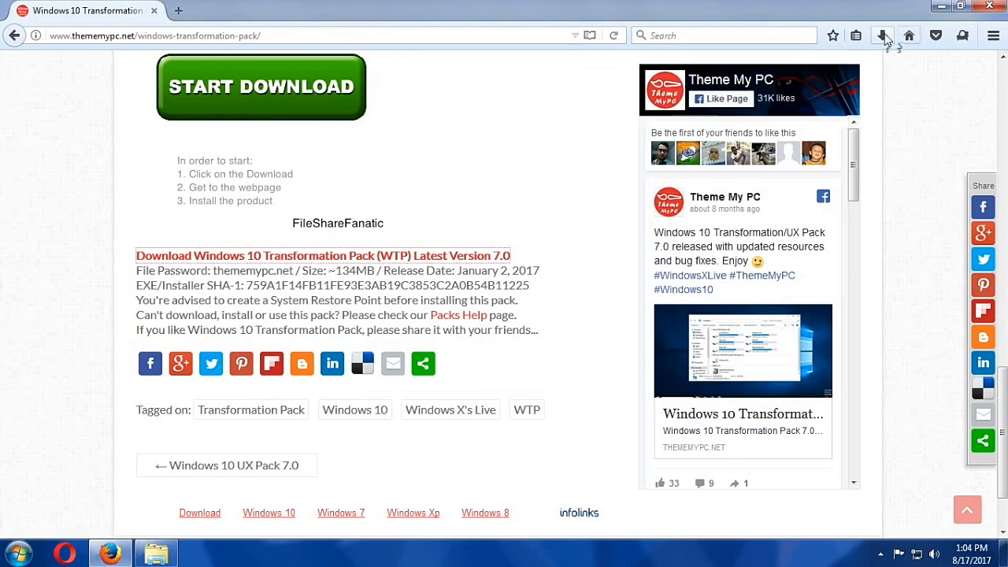
pyautogui.click(882, 35)
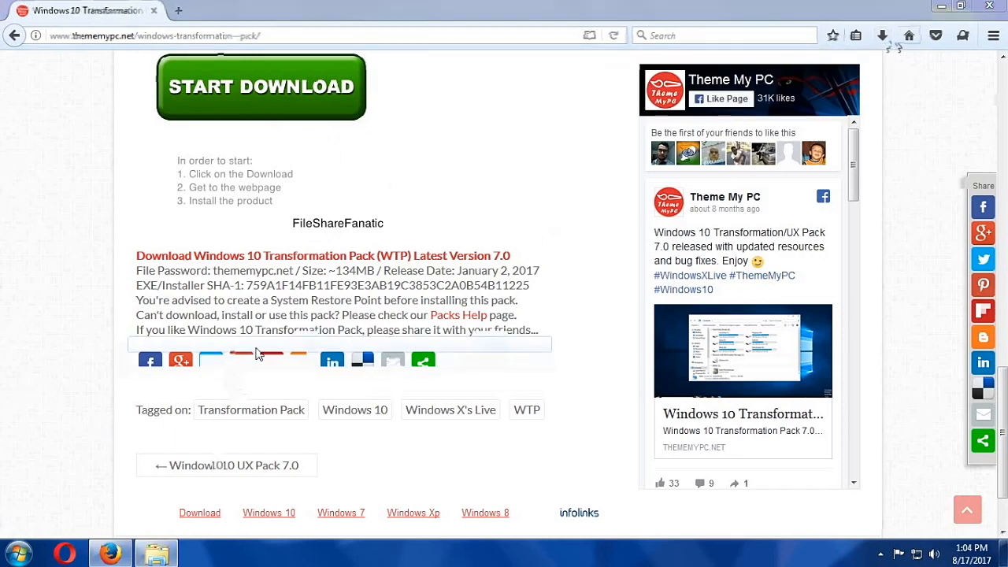
# Paste the downloaded .rar archive onto the desktop below the Wallpapers folder
pyautogui.rightClick(199, 345)
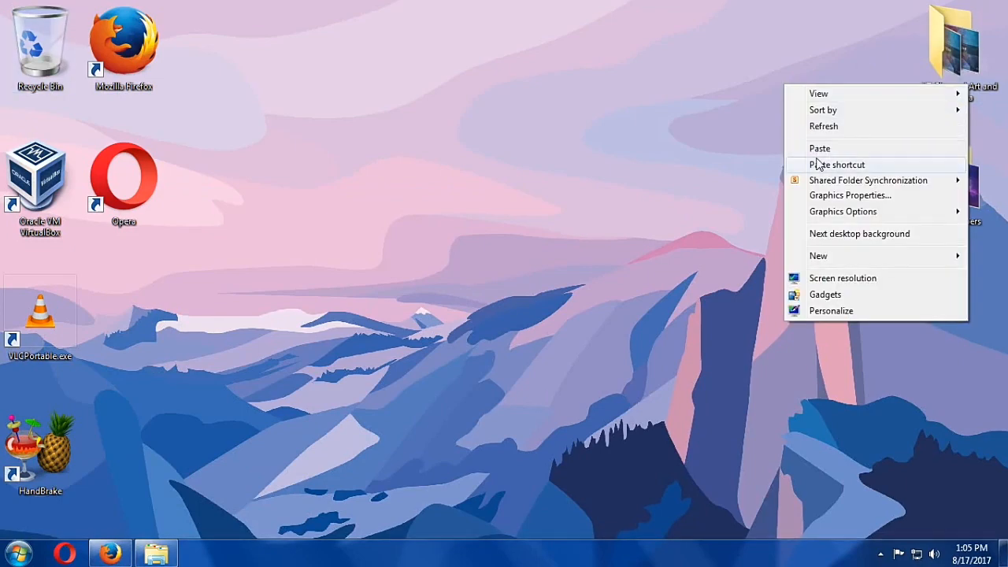
pyautogui.click(820, 148)
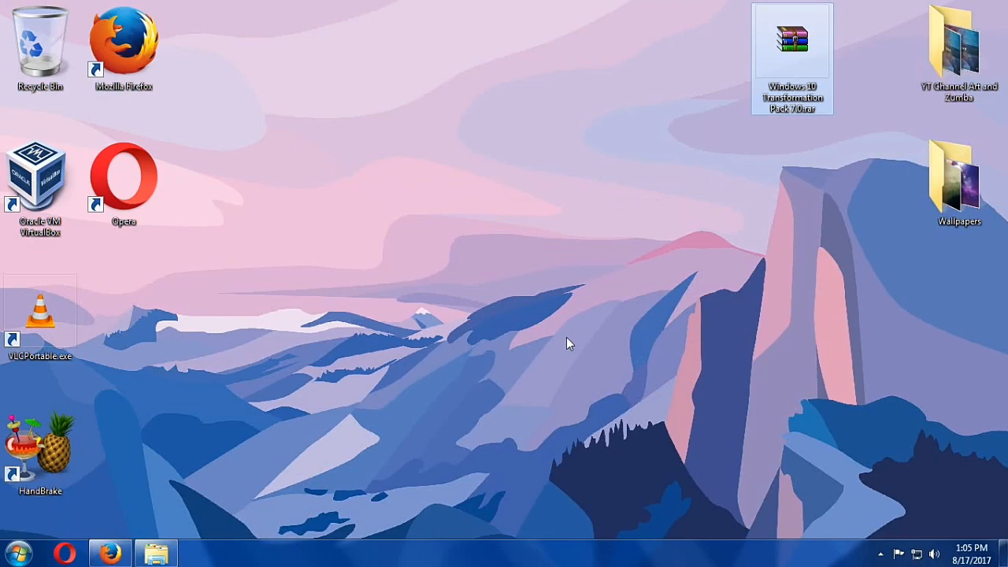
pyautogui.moveTo(791, 59); pyautogui.dragTo(958, 311)
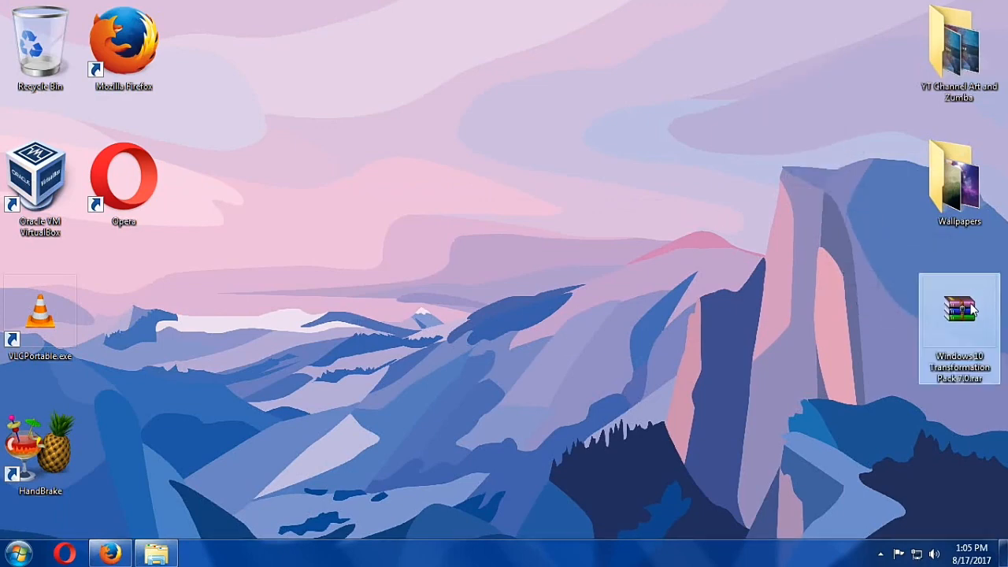
pyautogui.rightClick(958, 327)
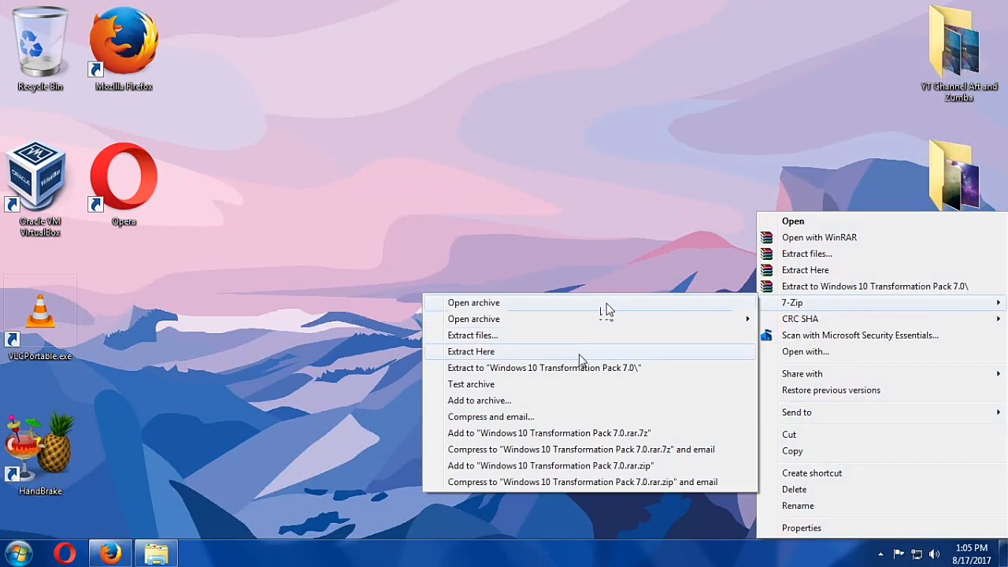
pyautogui.click(471, 351)
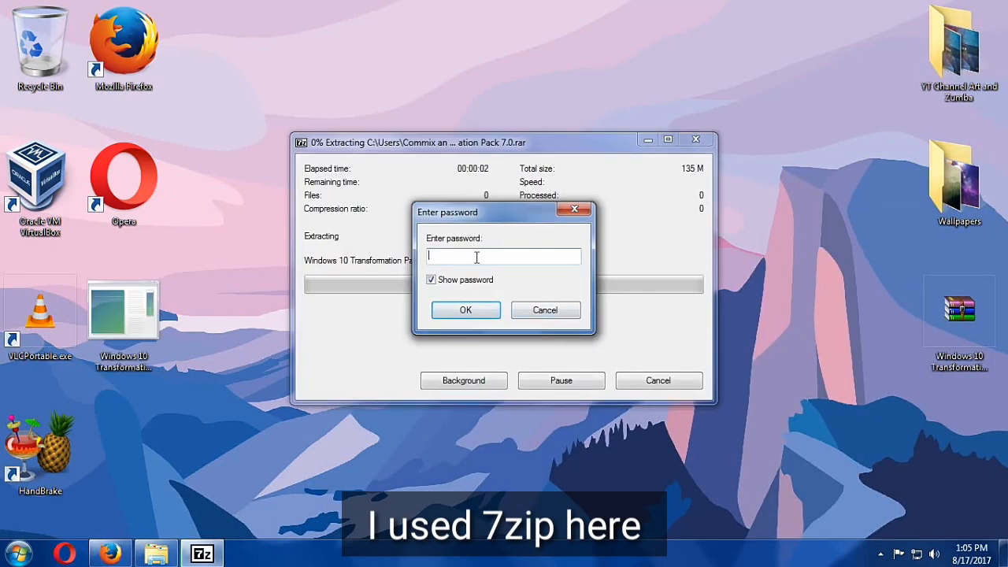
pyautogui.write('them')
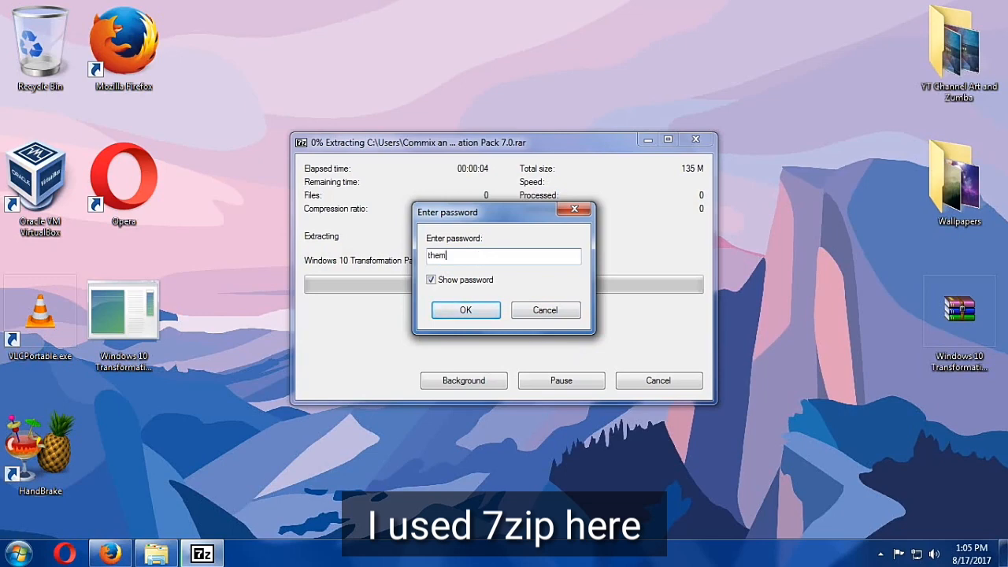
pyautogui.write('emyp')
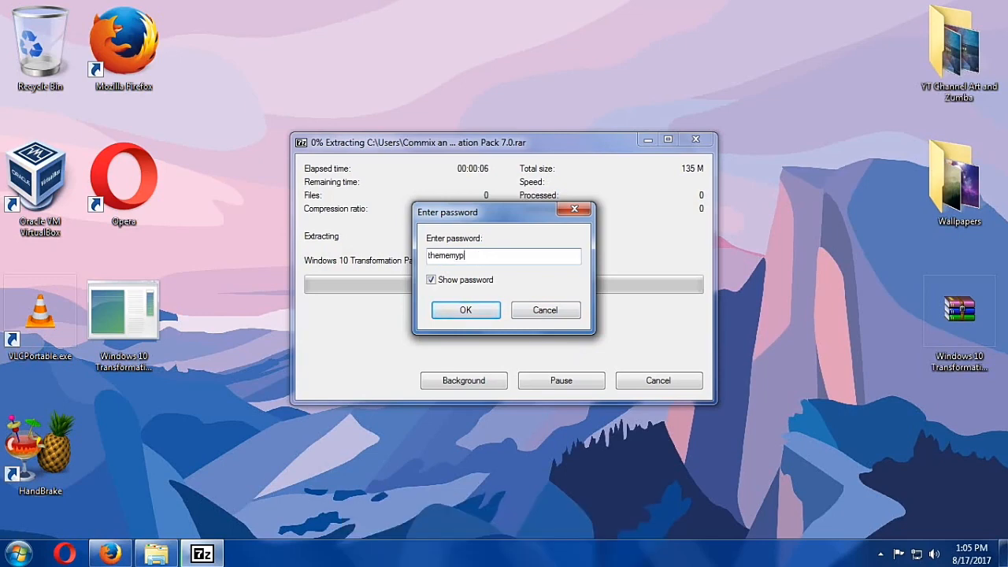
pyautogui.write('c.net')
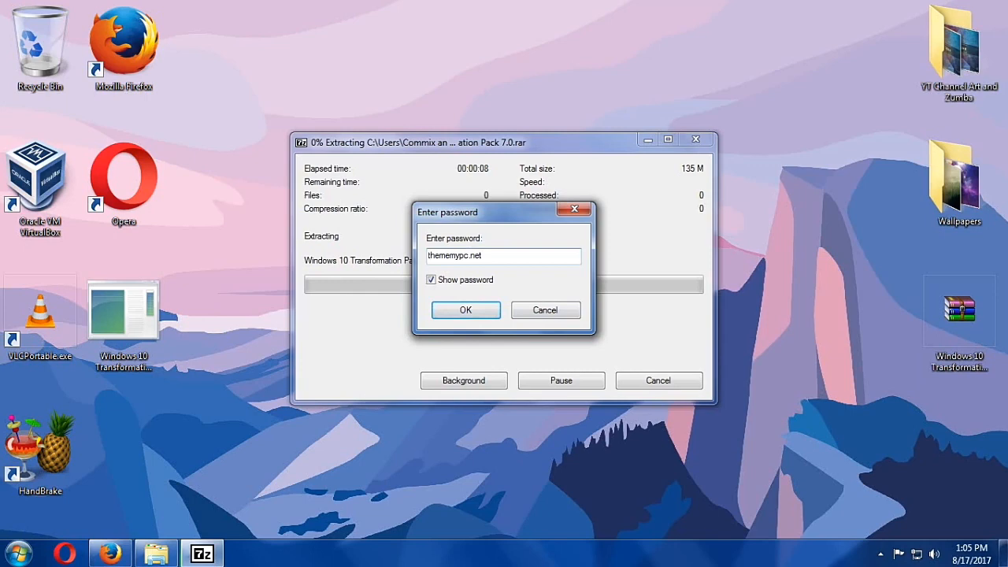
pyautogui.click(465, 310)
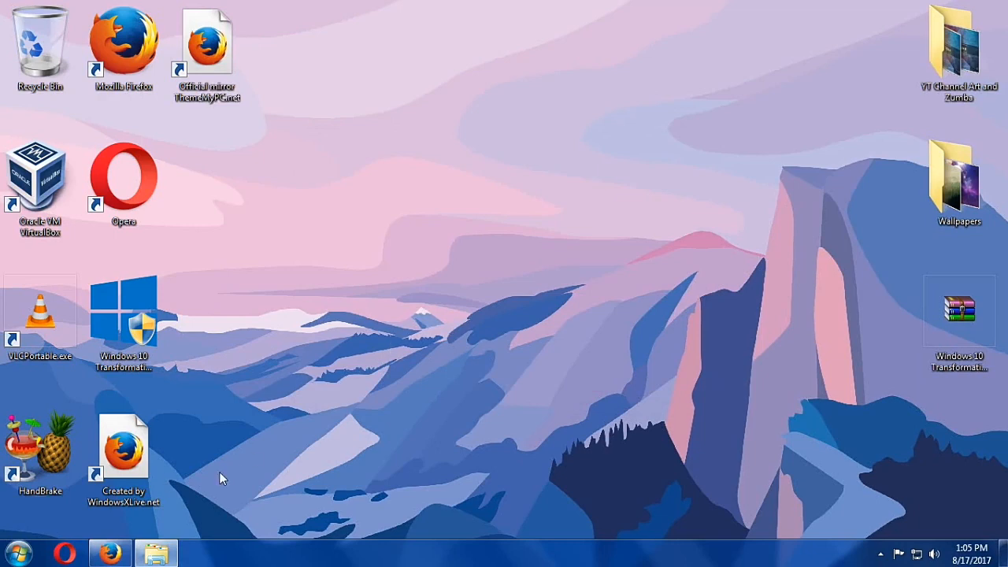
pyautogui.moveTo(248, 333)
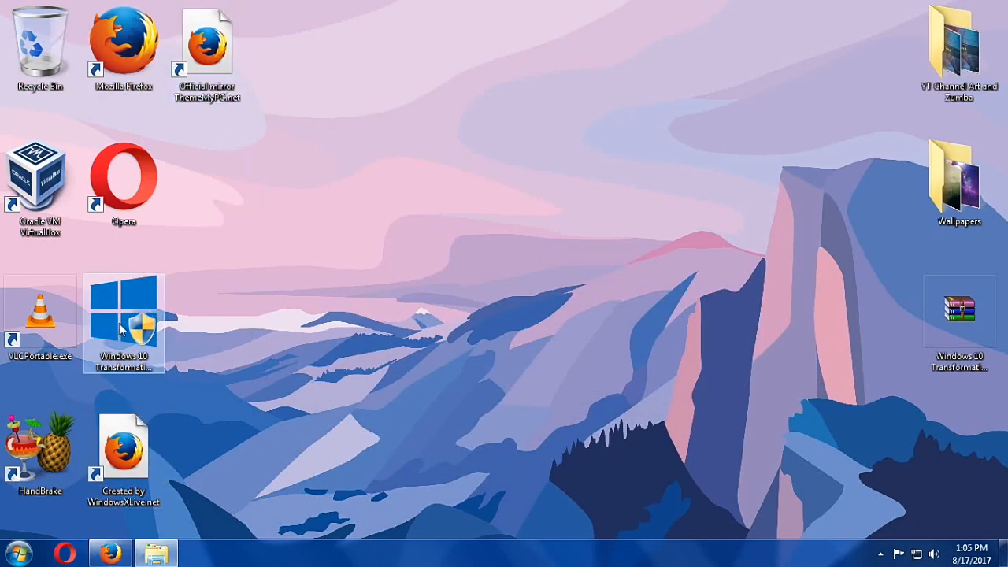
# Run the Windows10 Transformation installer from its desktop icon
pyautogui.rightClick(124, 323)
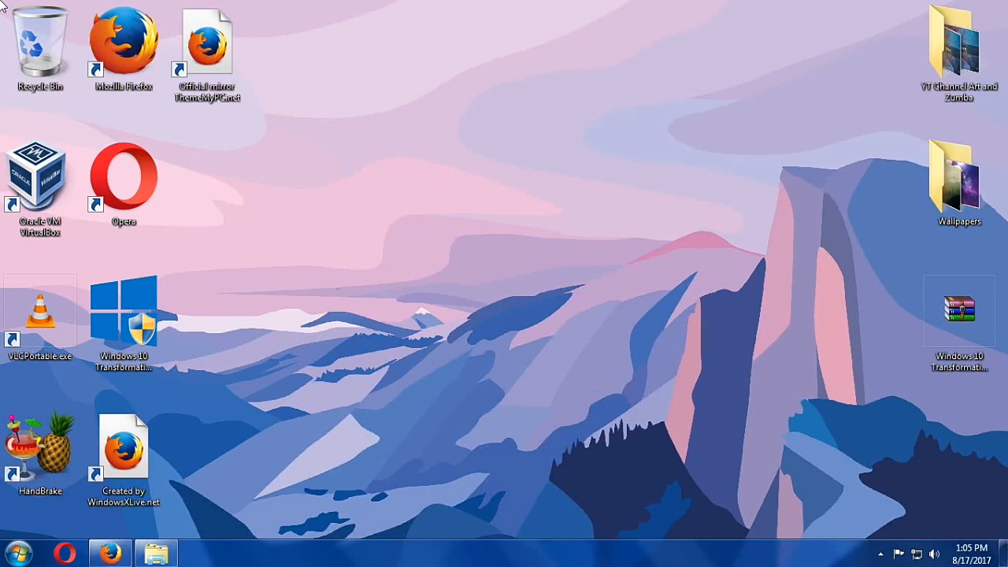
pyautogui.moveTo(563, 313)
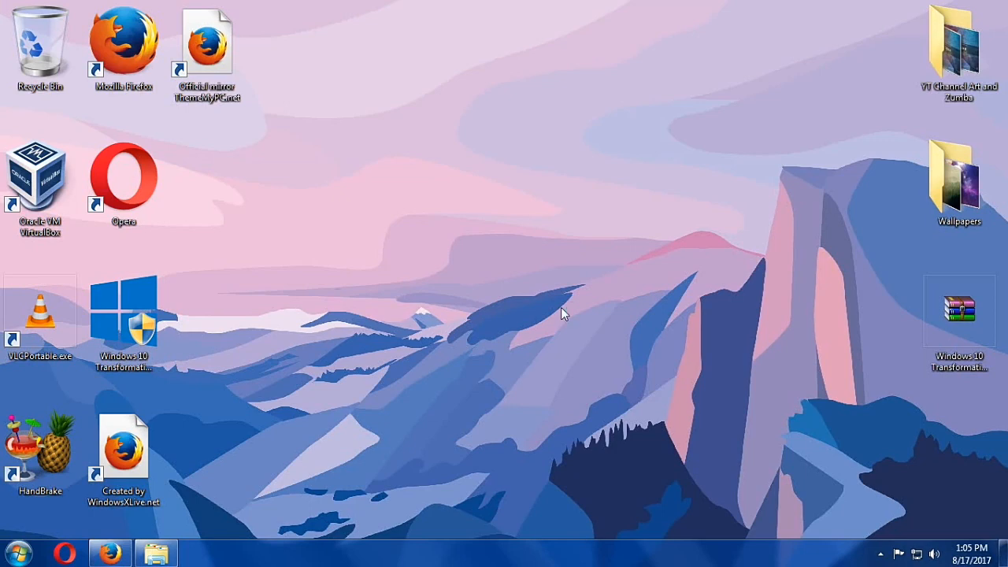
pyautogui.doubleClick(124, 315)
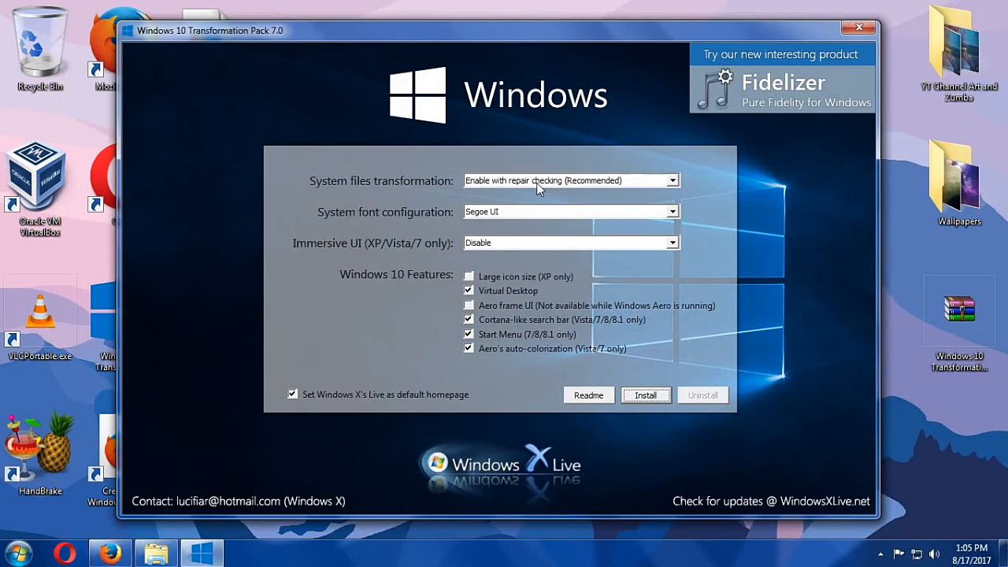
pyautogui.moveTo(538, 213)
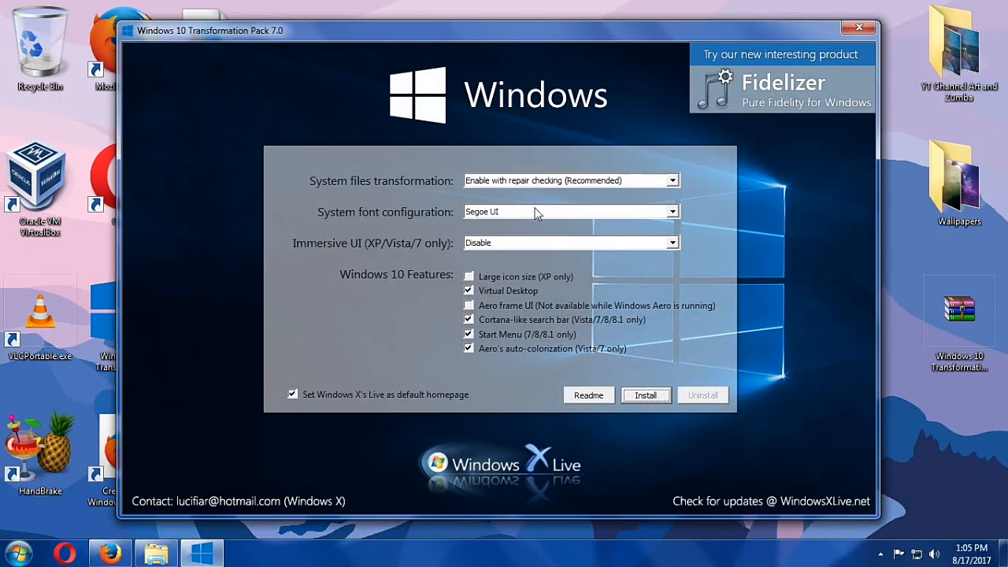
# Keep the Segoe UI font, choose Metro Start Screen (WinMetro) and uncheck the Windows X's Live homepage
pyautogui.click(567, 211)
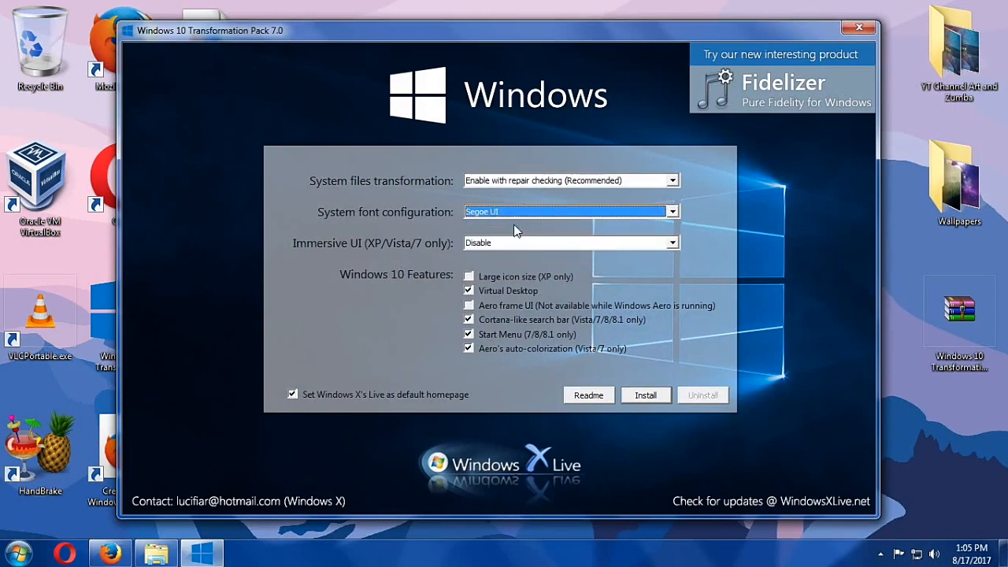
pyautogui.moveTo(445, 252)
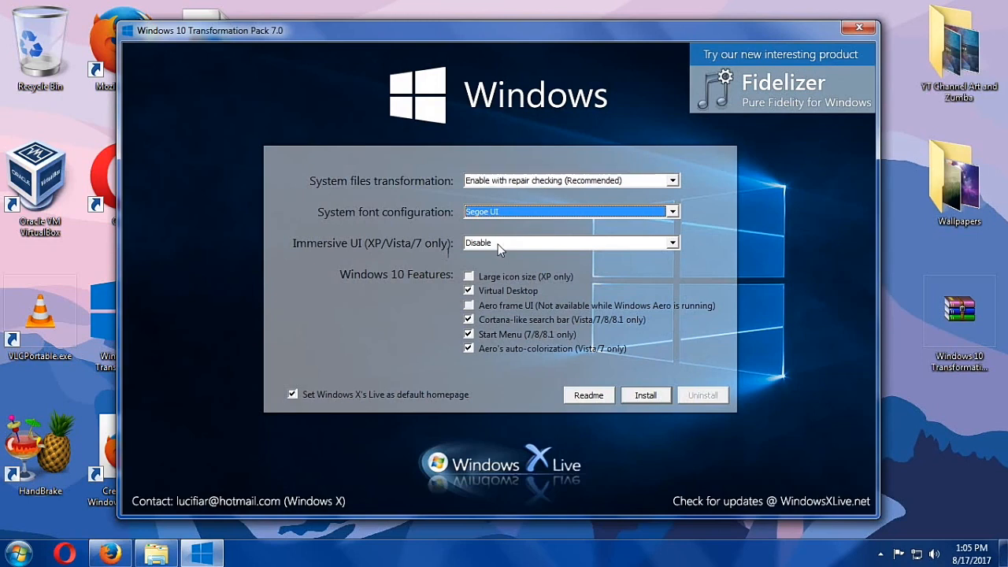
pyautogui.click(672, 243)
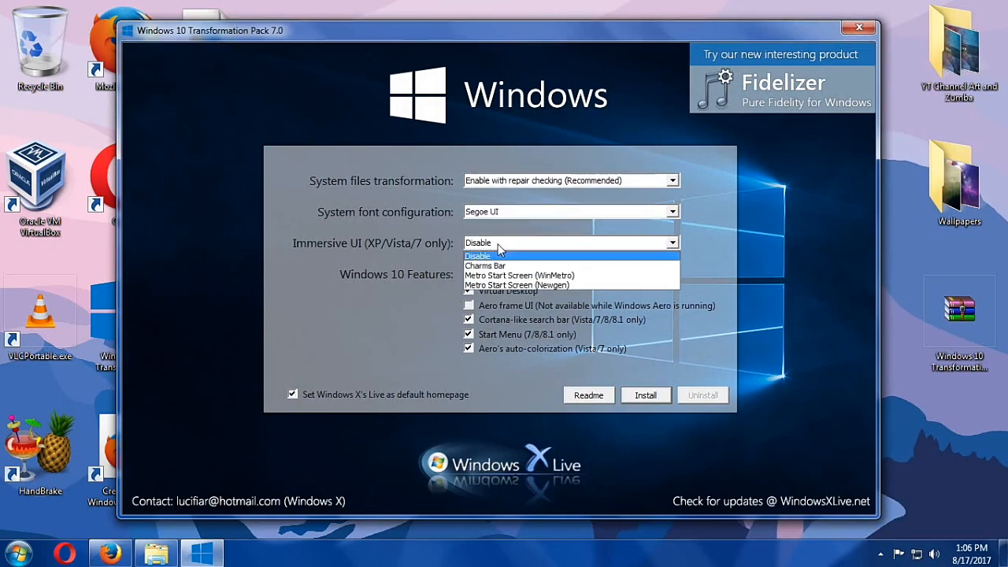
pyautogui.click(478, 255)
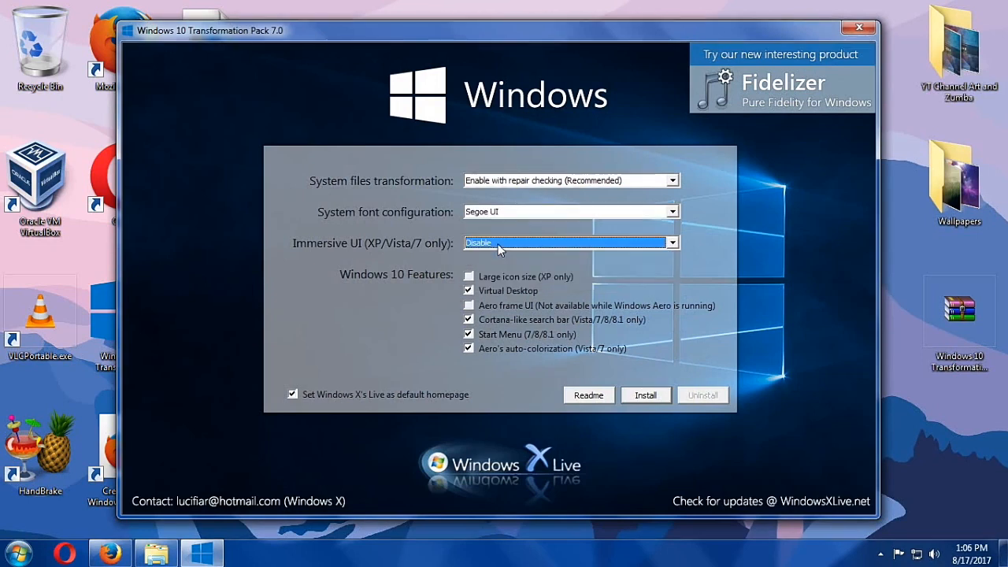
pyautogui.moveTo(471, 252)
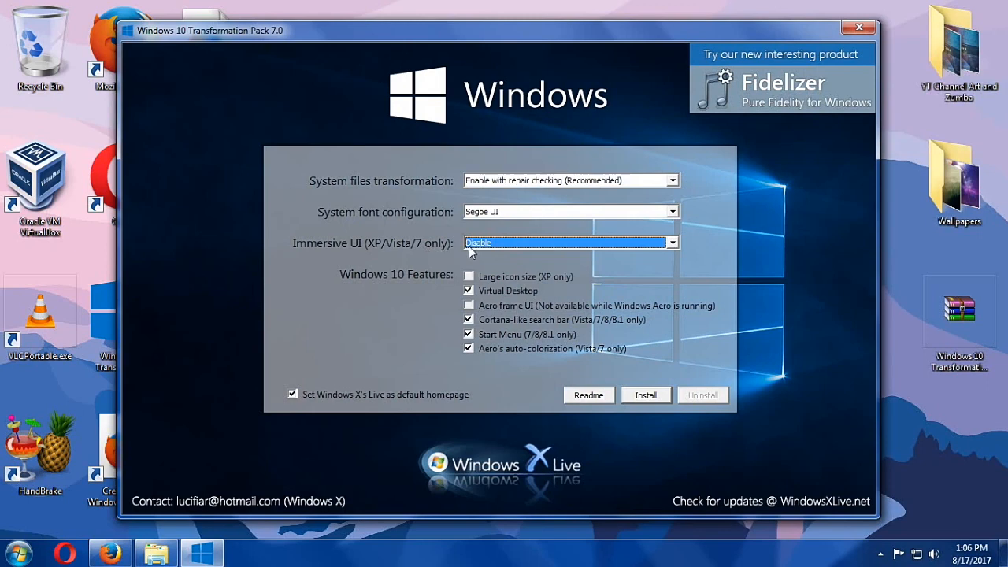
pyautogui.click(670, 242)
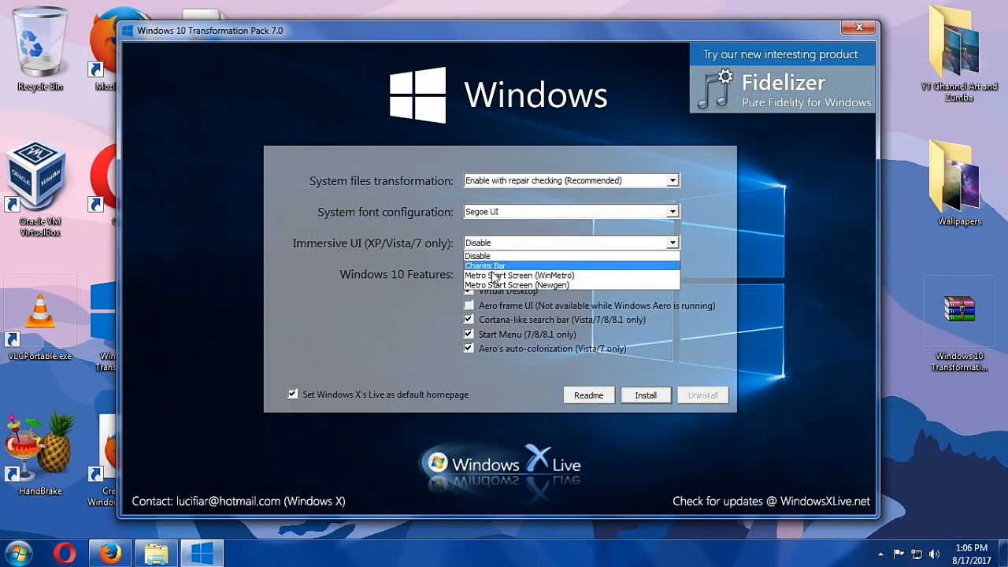
pyautogui.moveTo(520, 275)
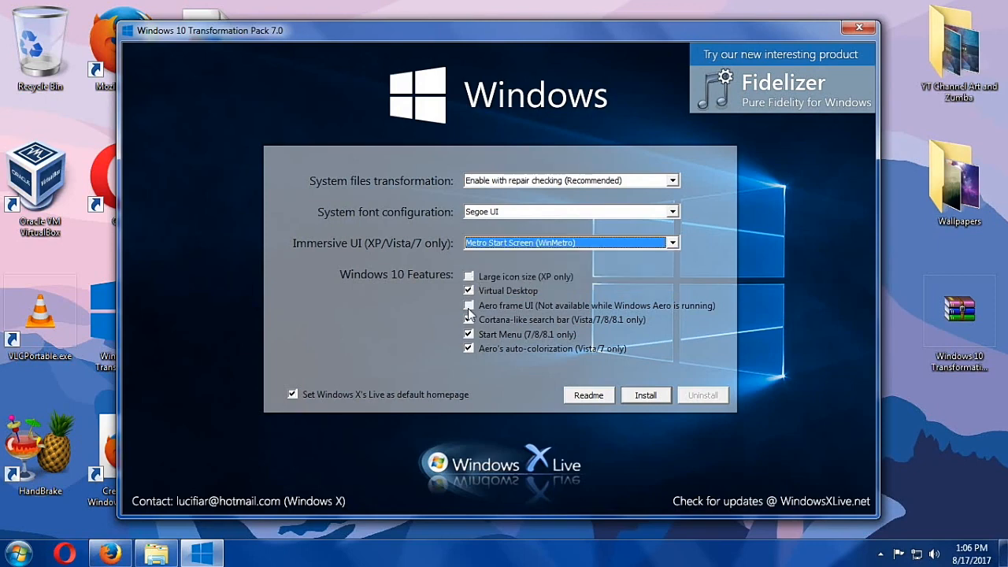
pyautogui.click(469, 320)
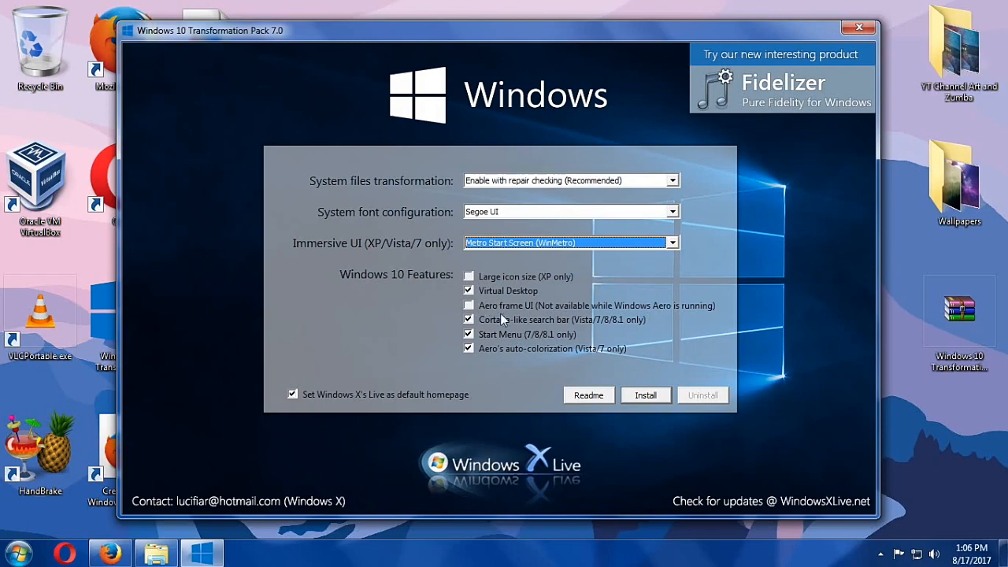
pyautogui.moveTo(469, 360)
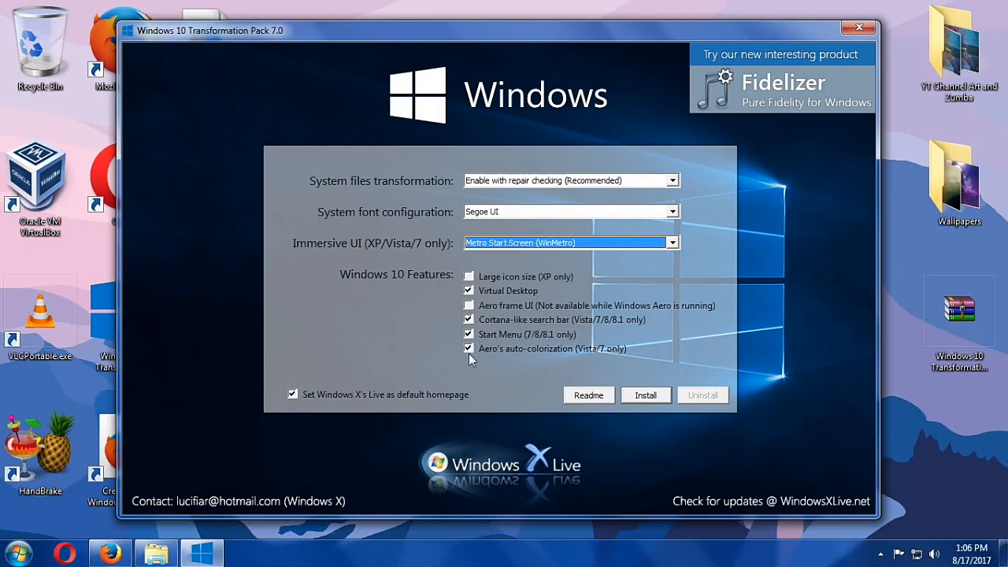
pyautogui.moveTo(375, 400)
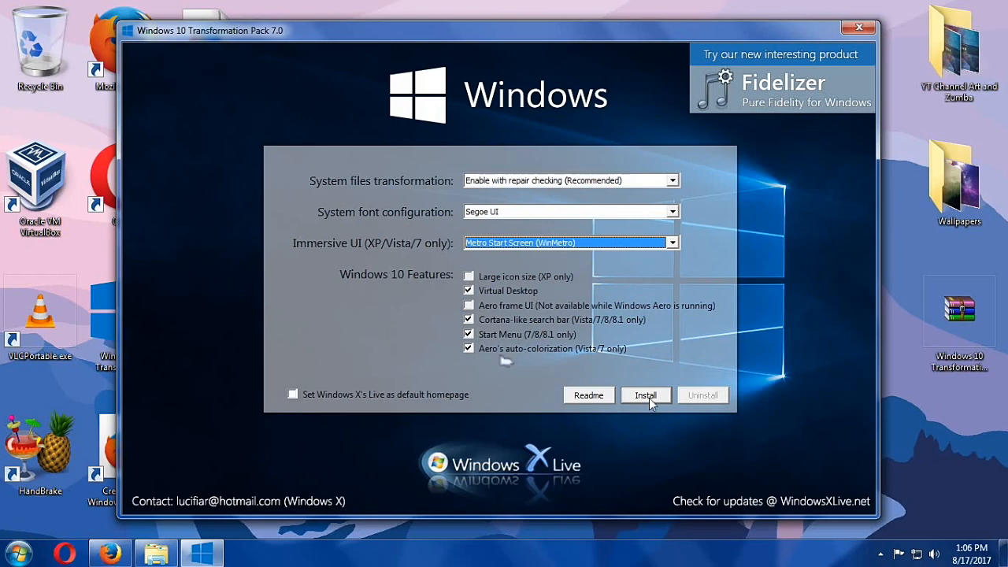
pyautogui.click(645, 395)
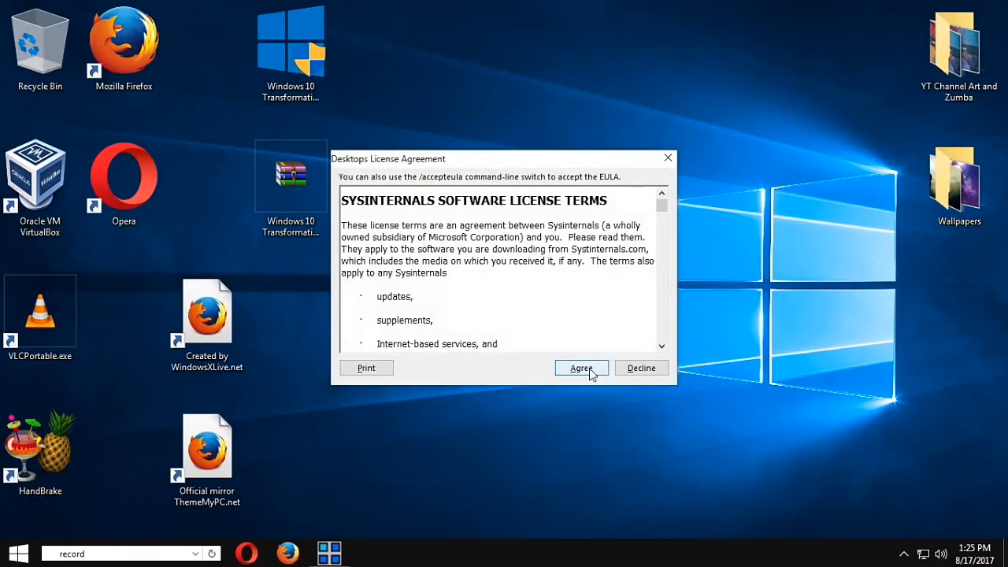
# Agree to the Desktops license and accept the default hotkey settings
pyautogui.click(581, 368)
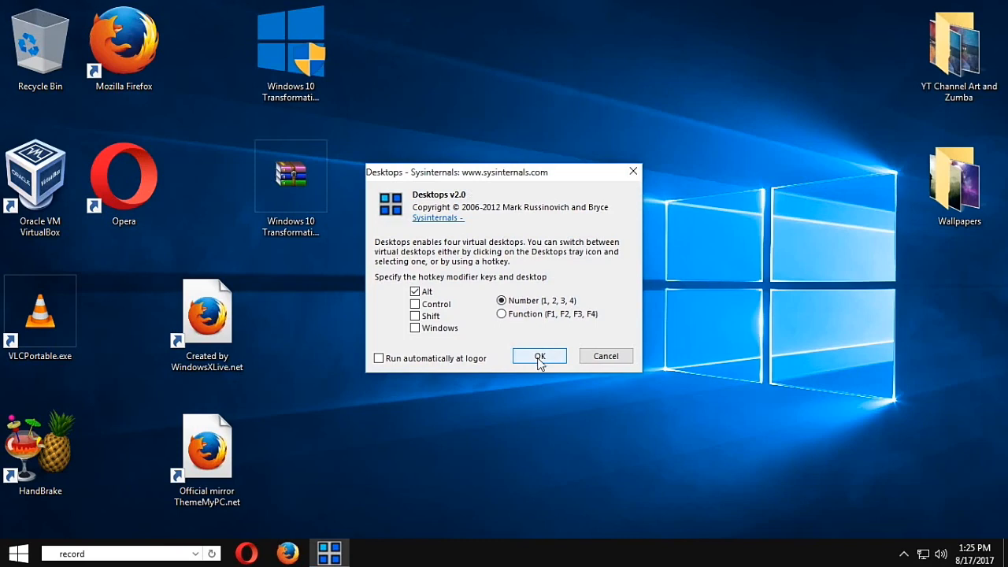
pyautogui.click(540, 356)
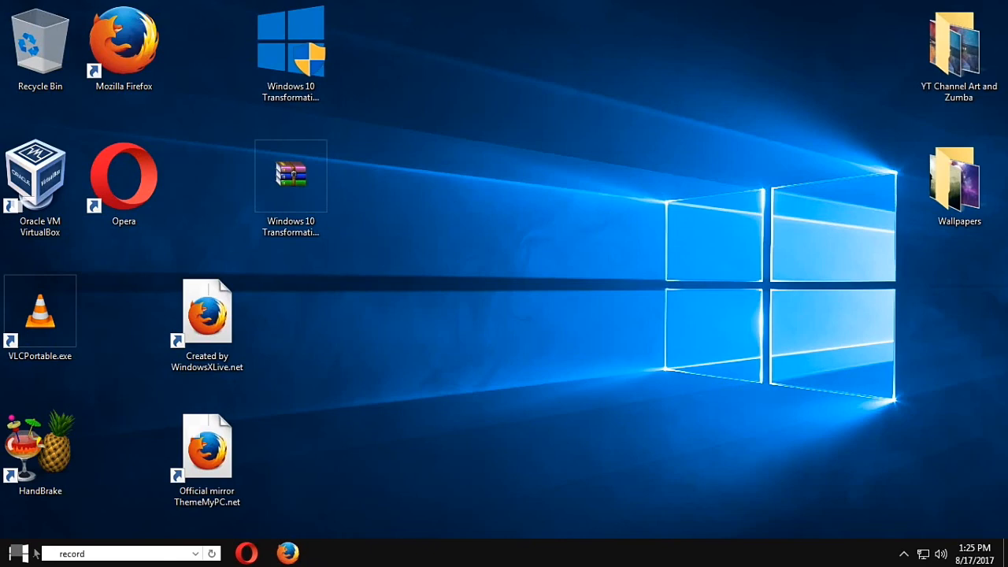
# Open Computer from the tiled Start menu and restore down its window
pyautogui.click(16, 553)
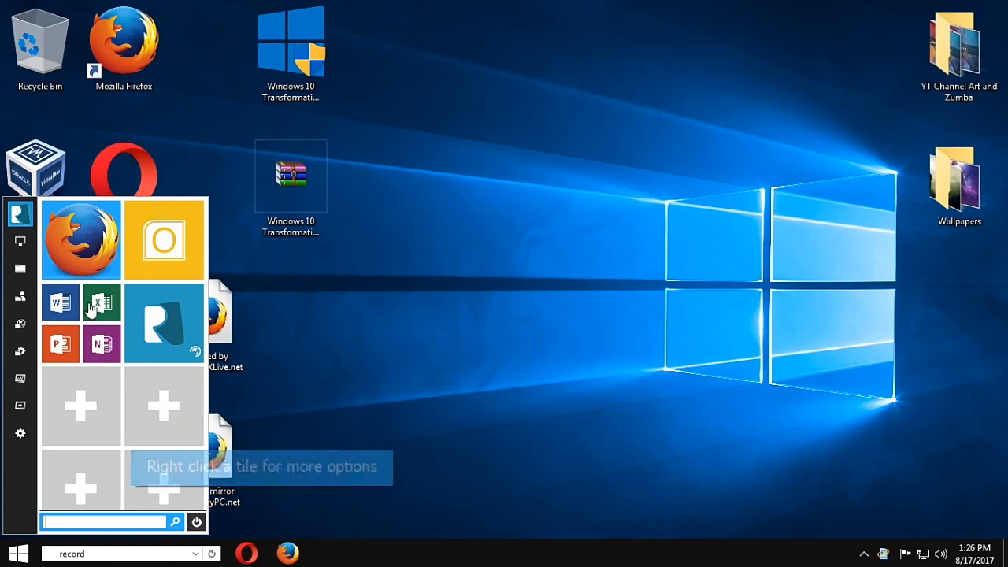
pyautogui.moveTo(23, 248)
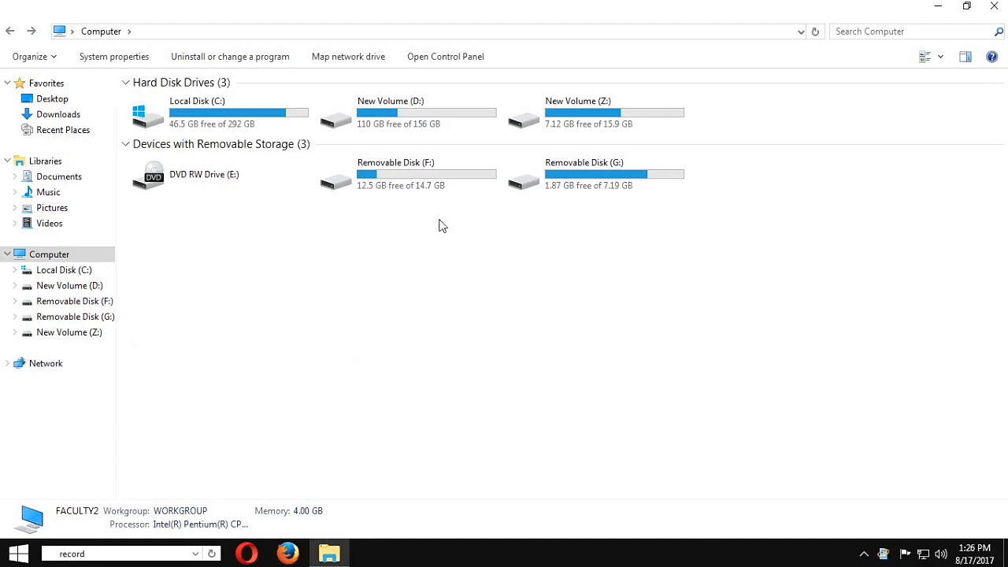
pyautogui.moveTo(994, 6)
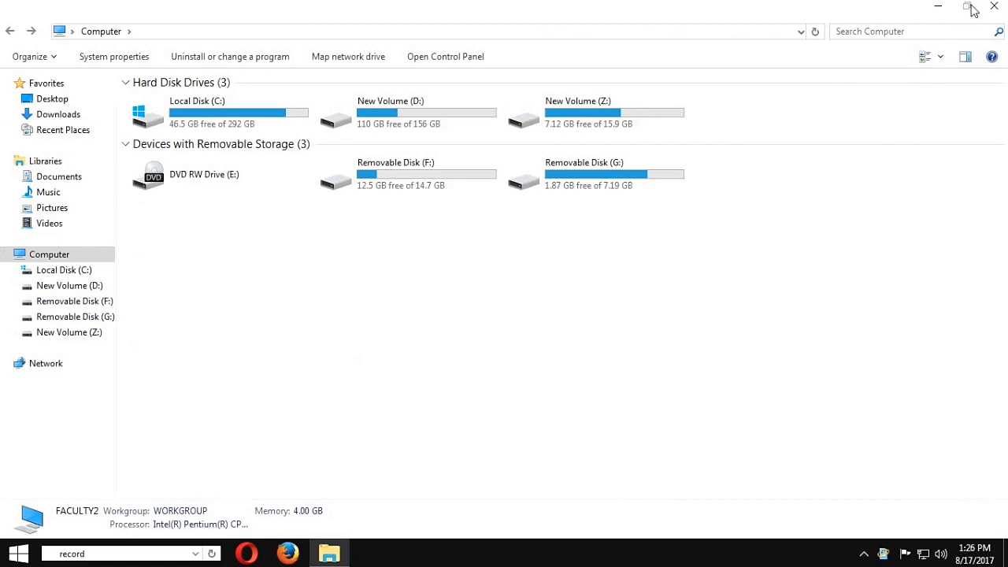
pyautogui.click(966, 7)
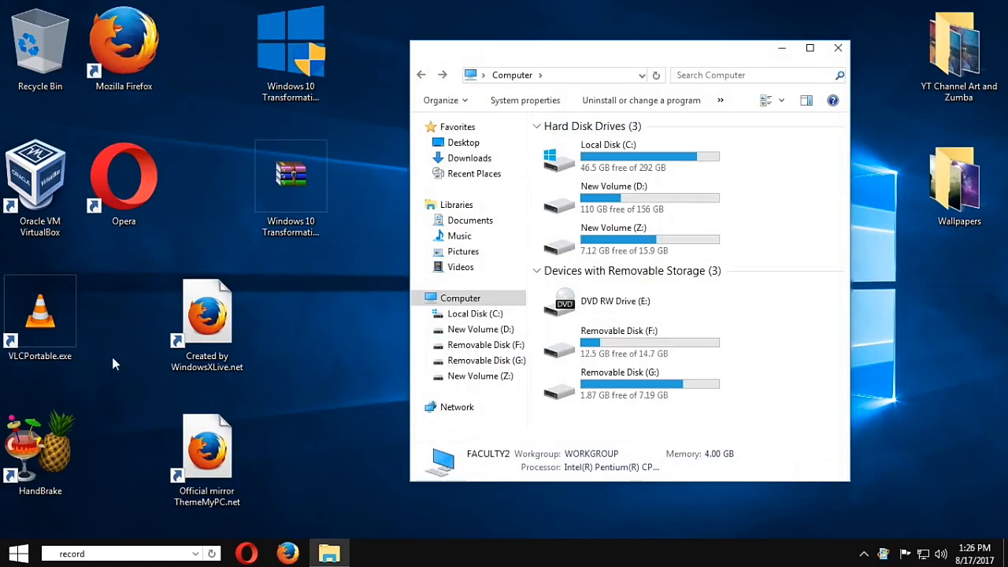
pyautogui.moveTo(16, 553)
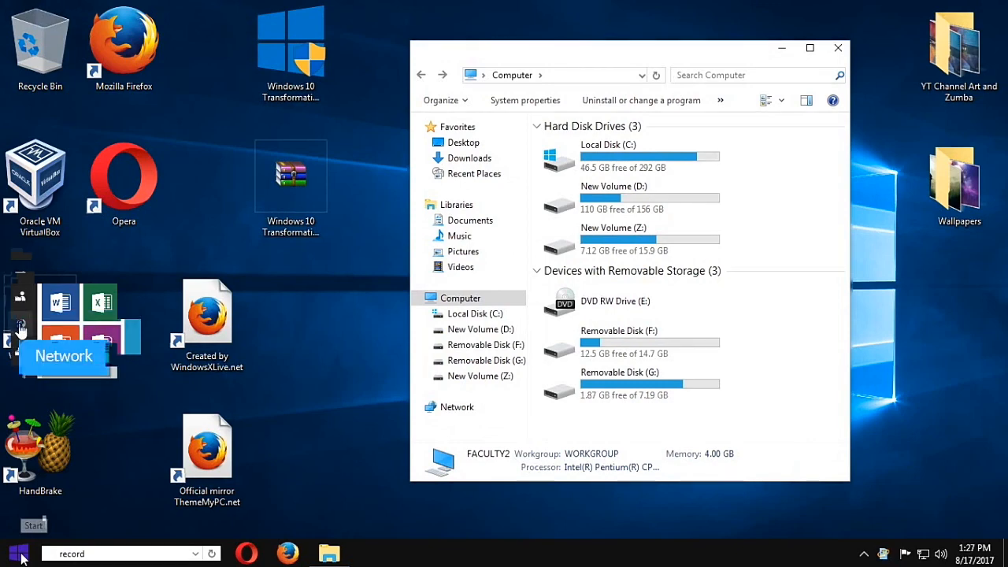
pyautogui.moveTo(19, 387)
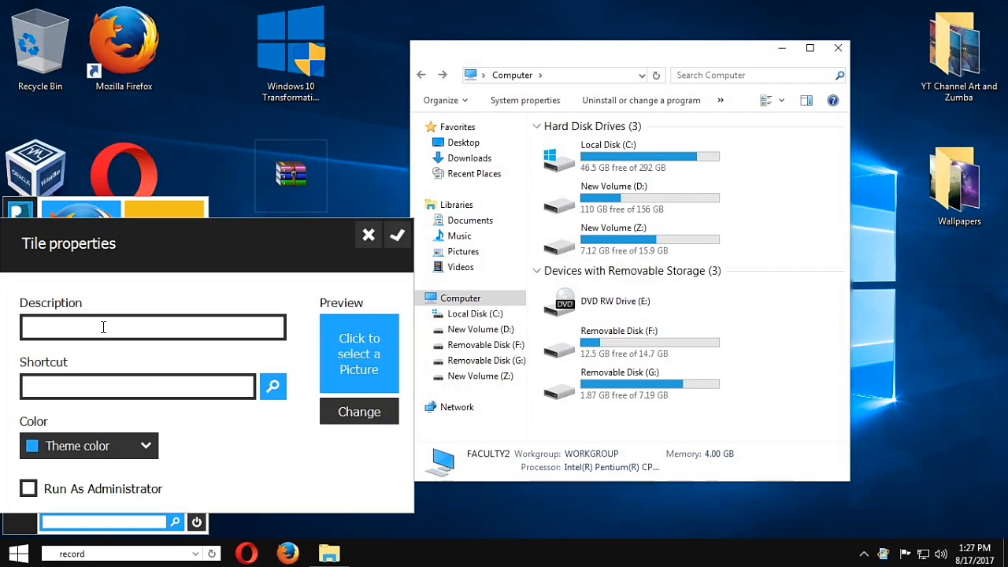
# Name the tile Opera, link it to Opera's launcher.exe, color it dark blue, and save
pyautogui.write('Opera')
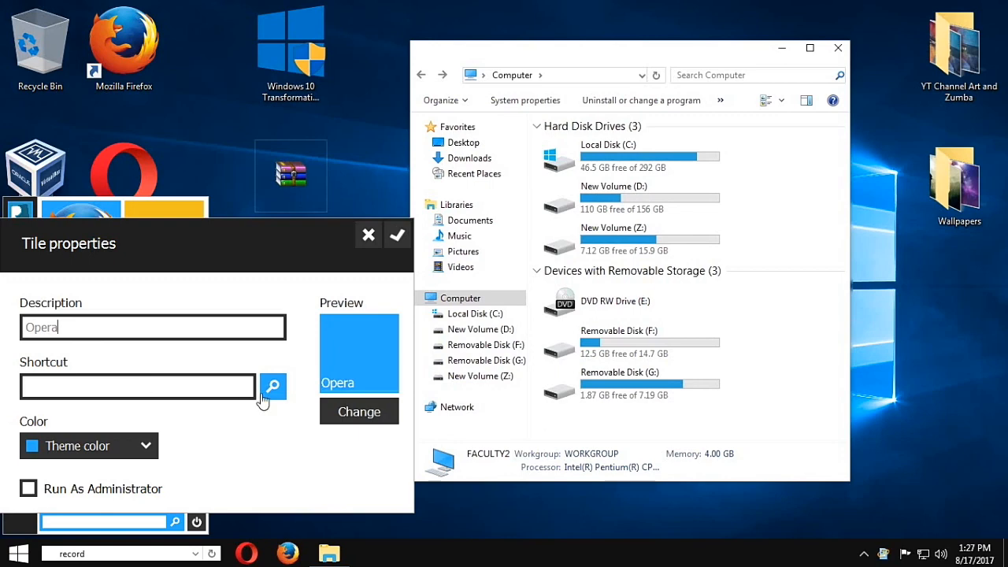
pyautogui.click(273, 385)
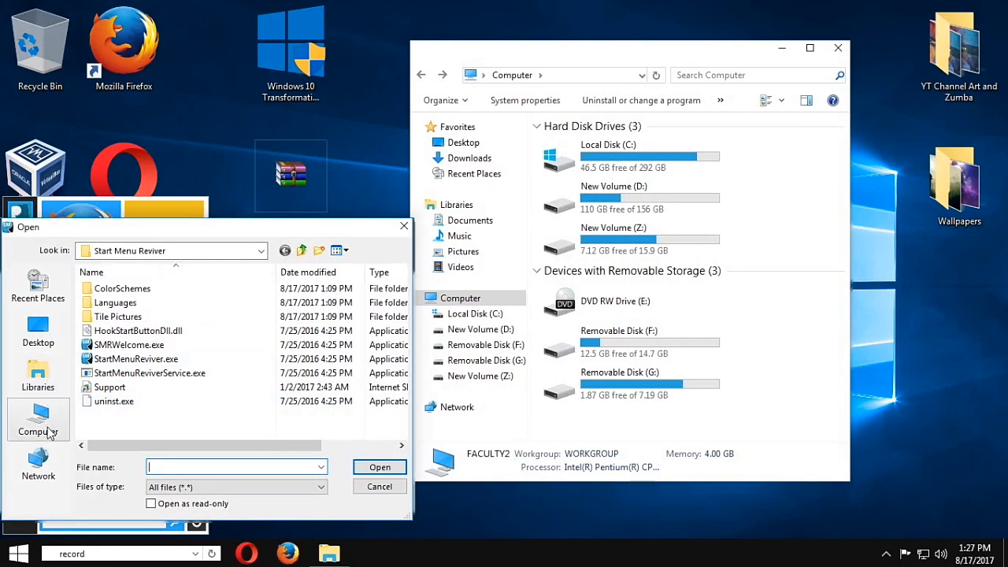
pyautogui.click(38, 420)
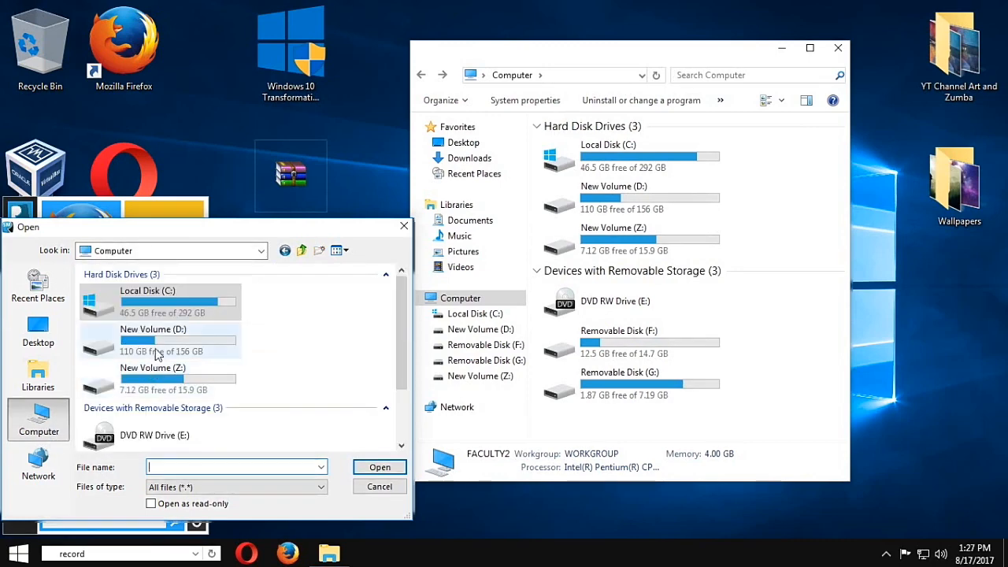
pyautogui.doubleClick(147, 299)
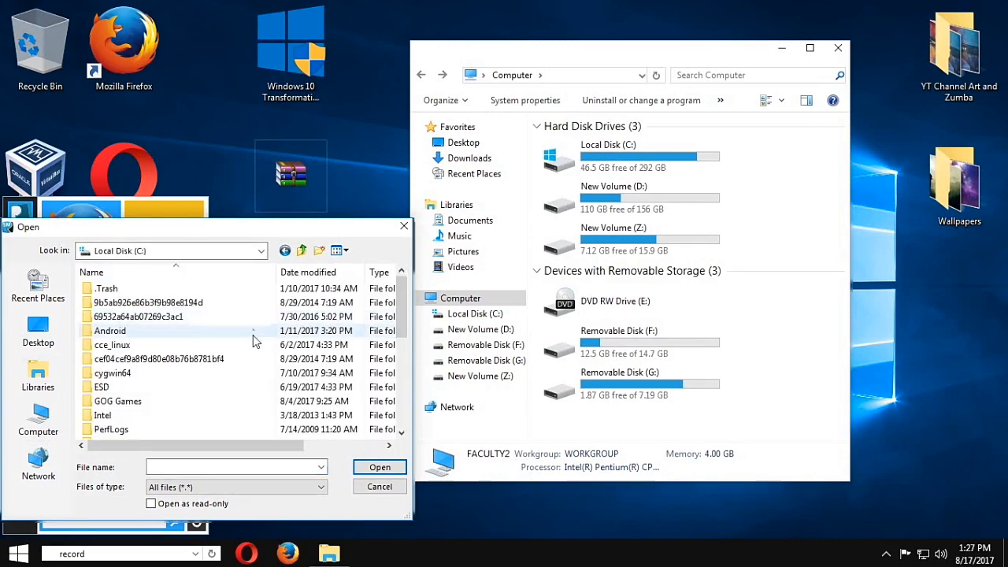
pyautogui.click(112, 345)
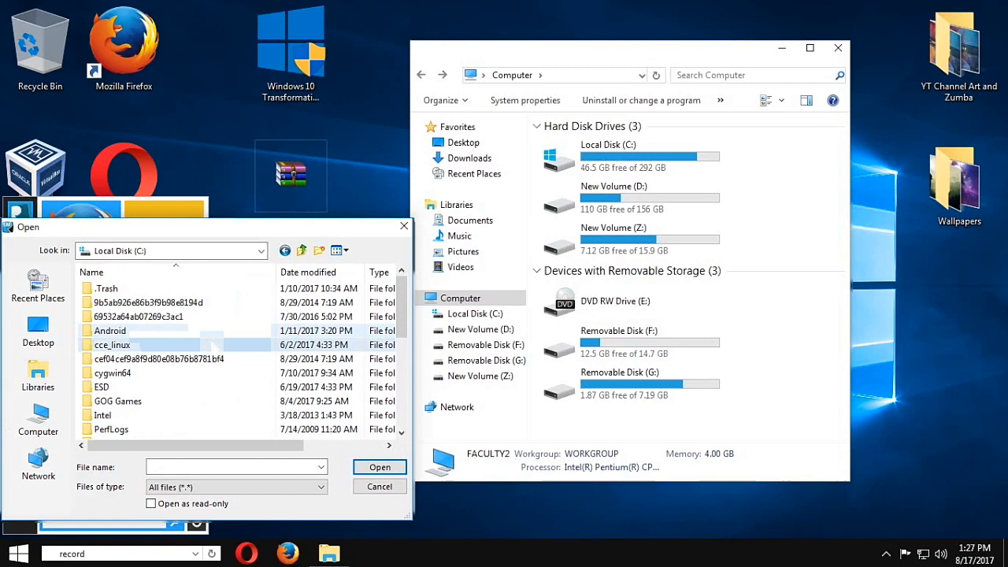
pyautogui.scroll(-3)
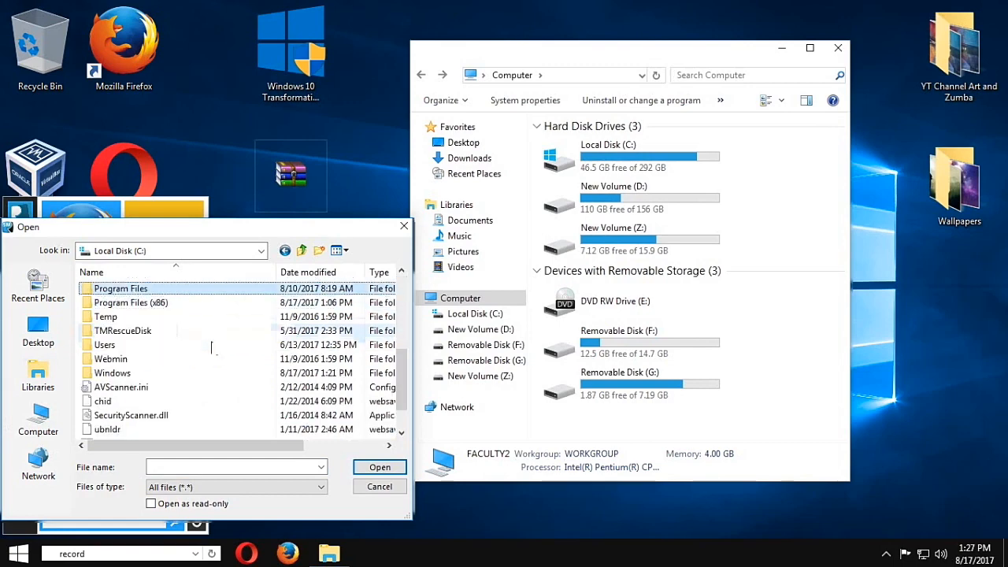
pyautogui.doubleClick(120, 288)
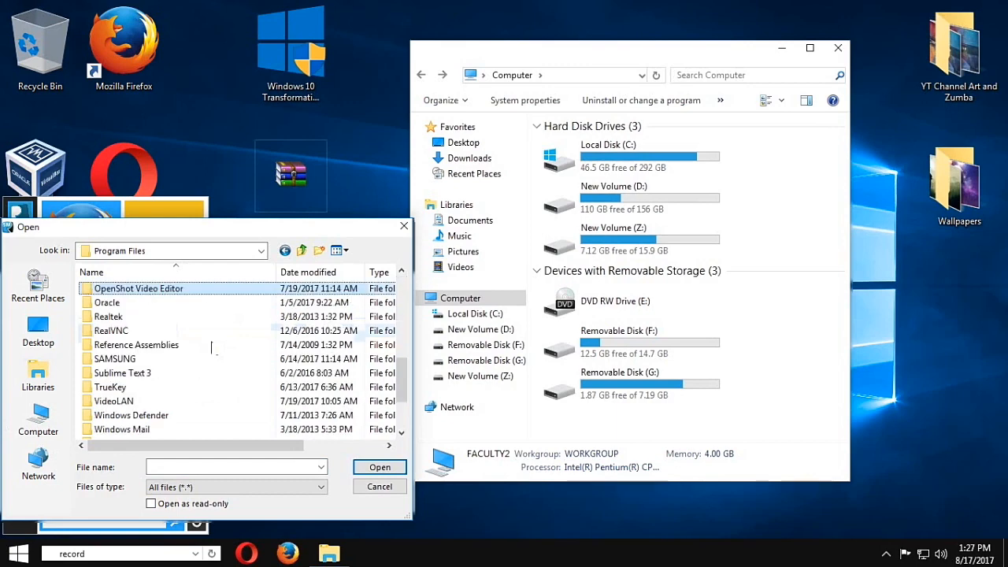
pyautogui.moveTo(213, 346)
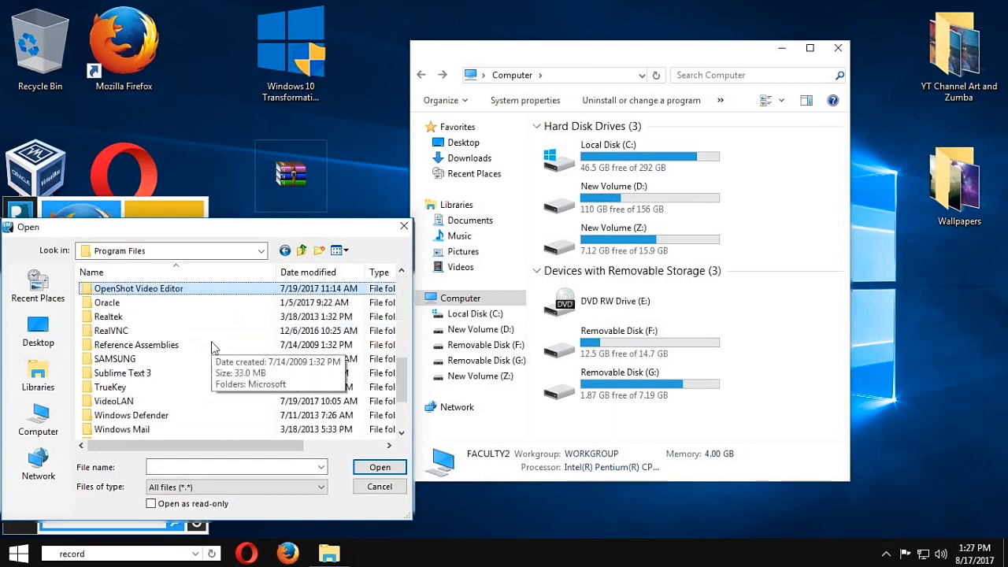
pyautogui.moveTo(215, 348)
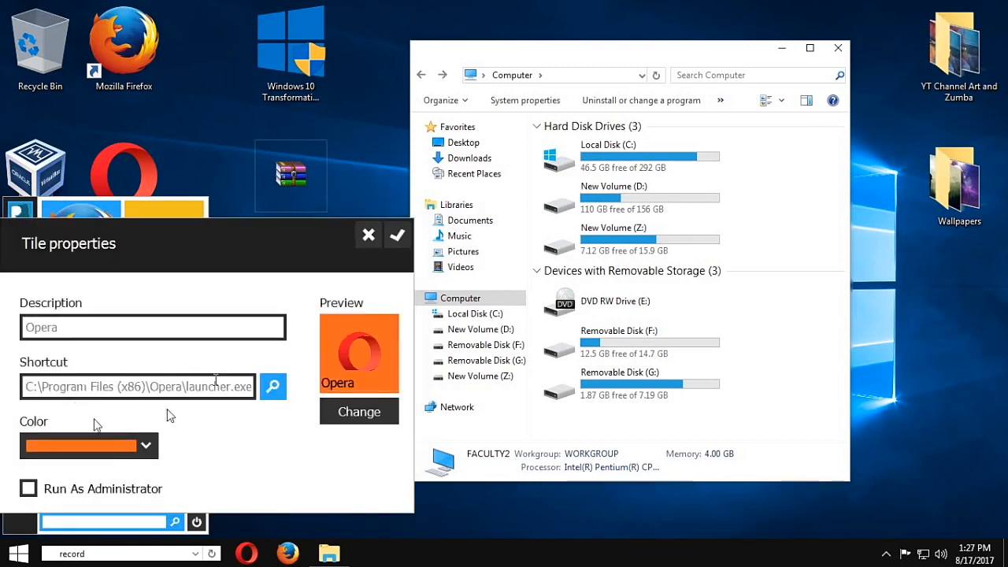
pyautogui.click(145, 446)
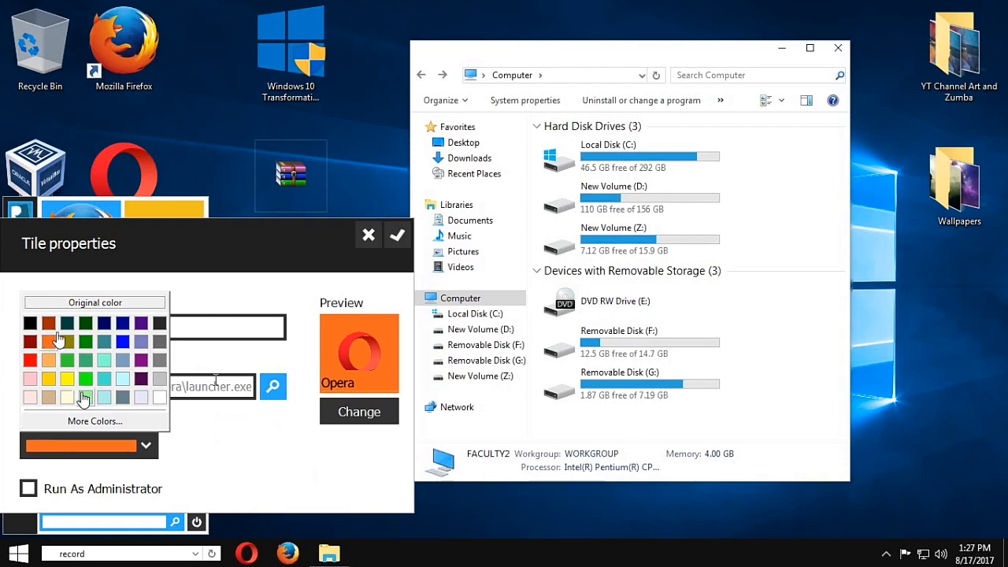
pyautogui.moveTo(124, 327)
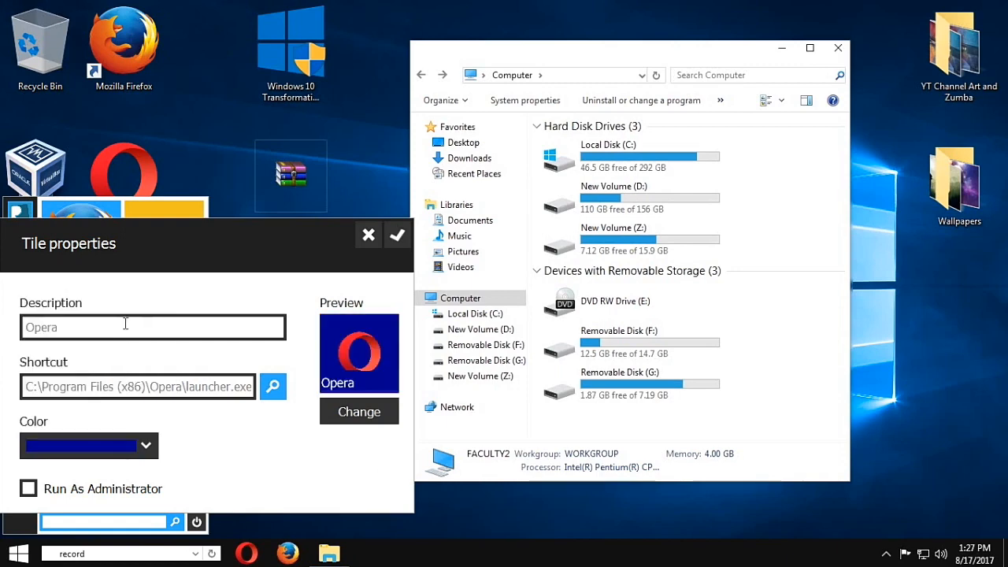
pyautogui.click(144, 446)
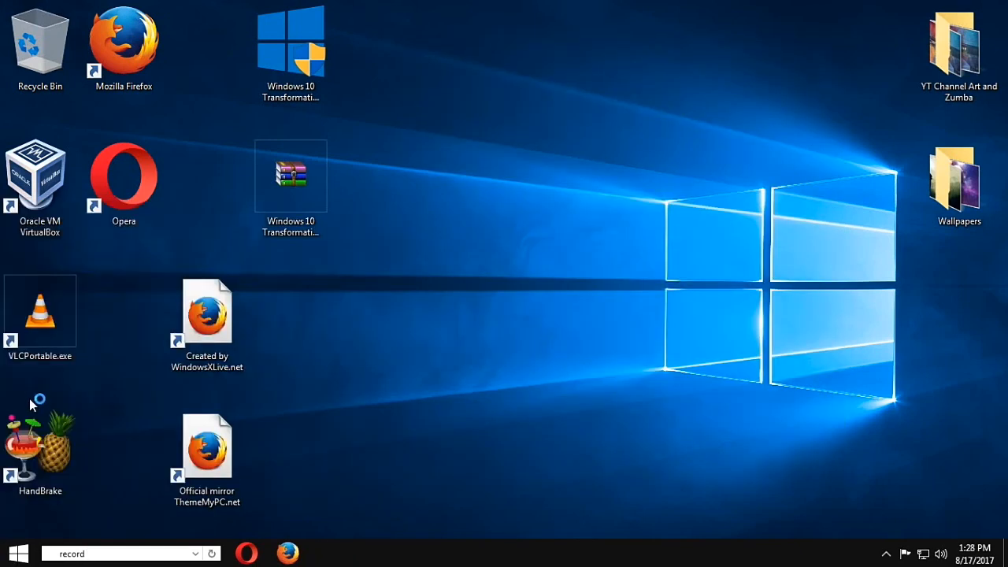
pyautogui.moveTo(4, 547)
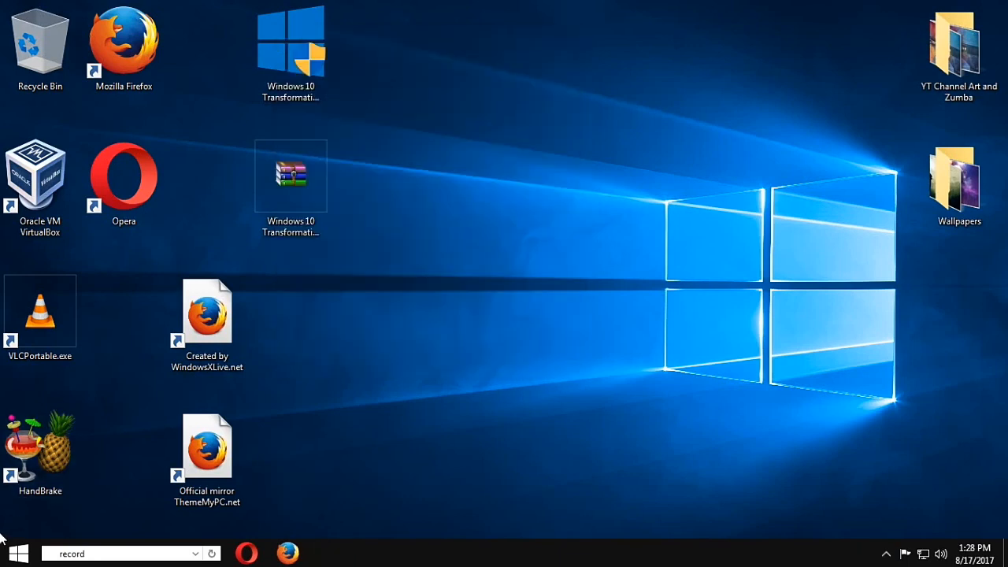
pyautogui.click(17, 553)
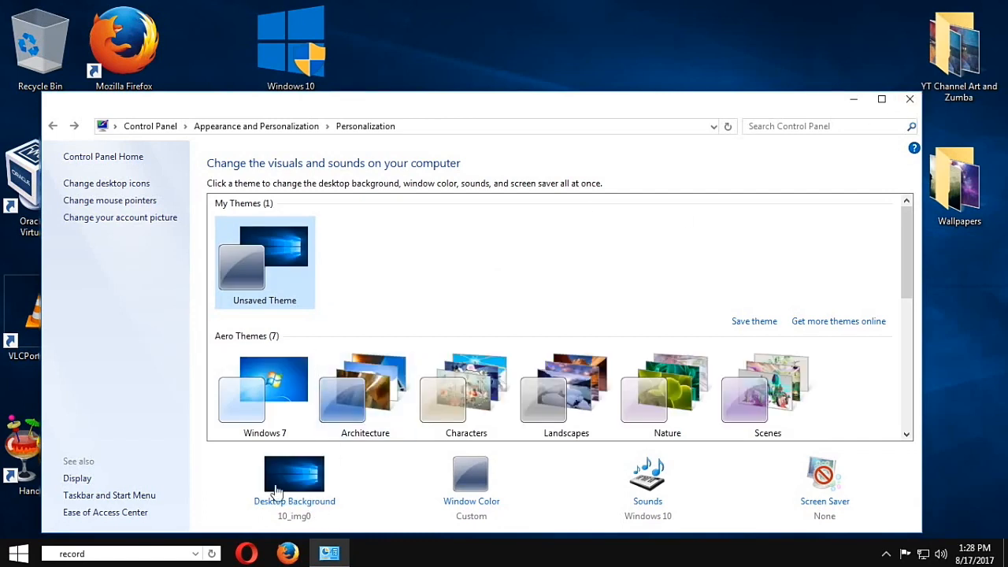
pyautogui.moveTo(573, 445)
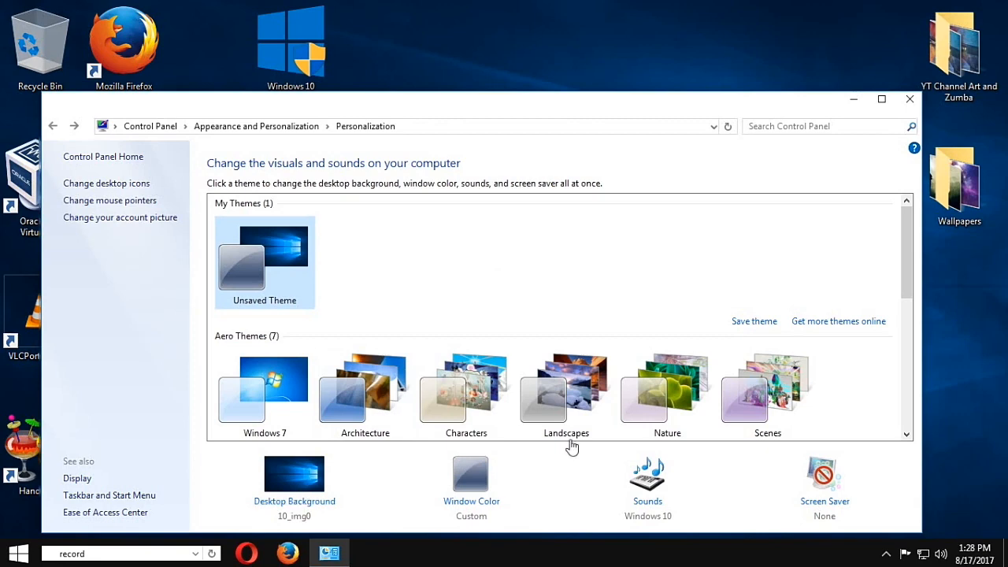
pyautogui.scroll(-3)
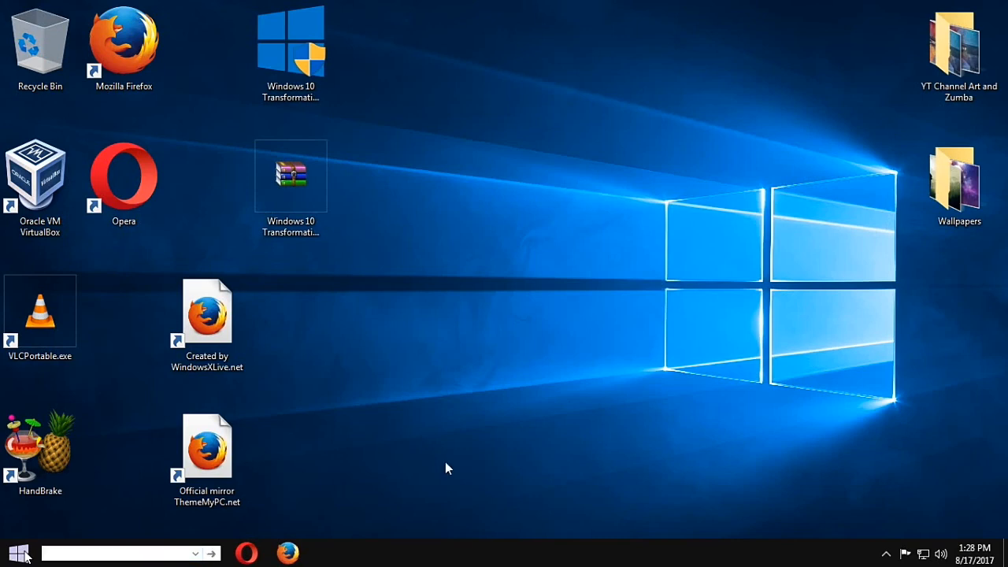
pyautogui.moveTo(811, 507)
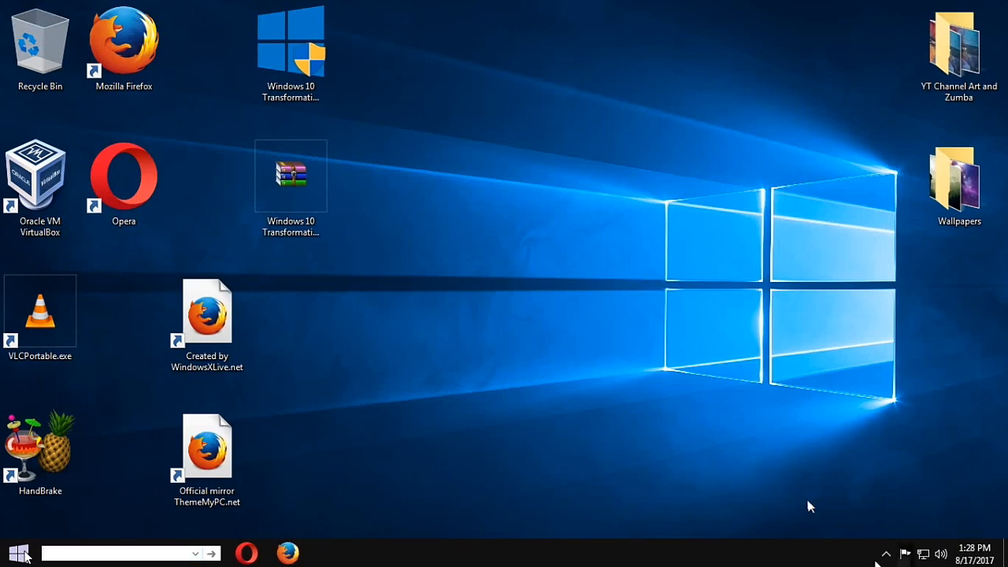
pyautogui.click(886, 554)
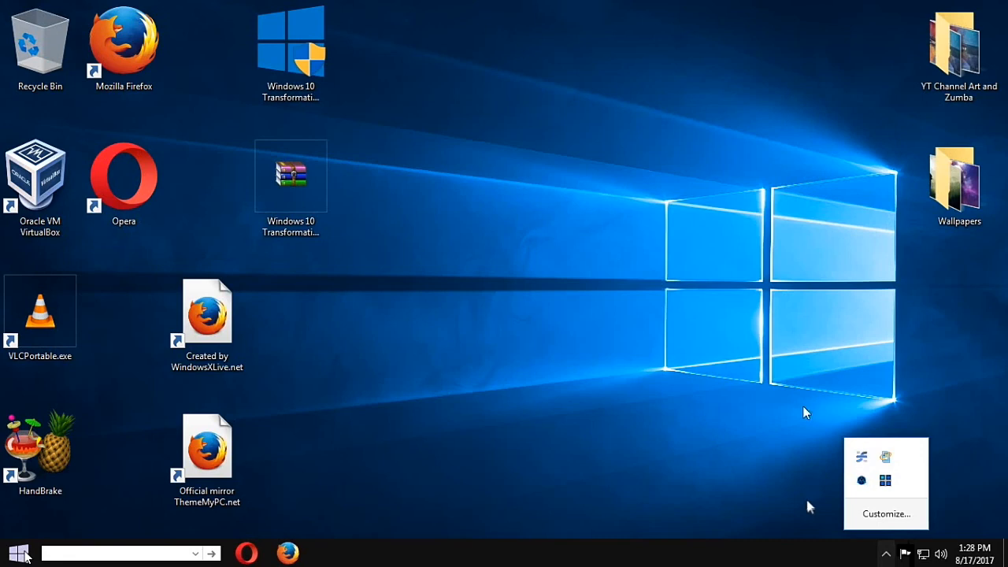
pyautogui.moveTo(866, 489)
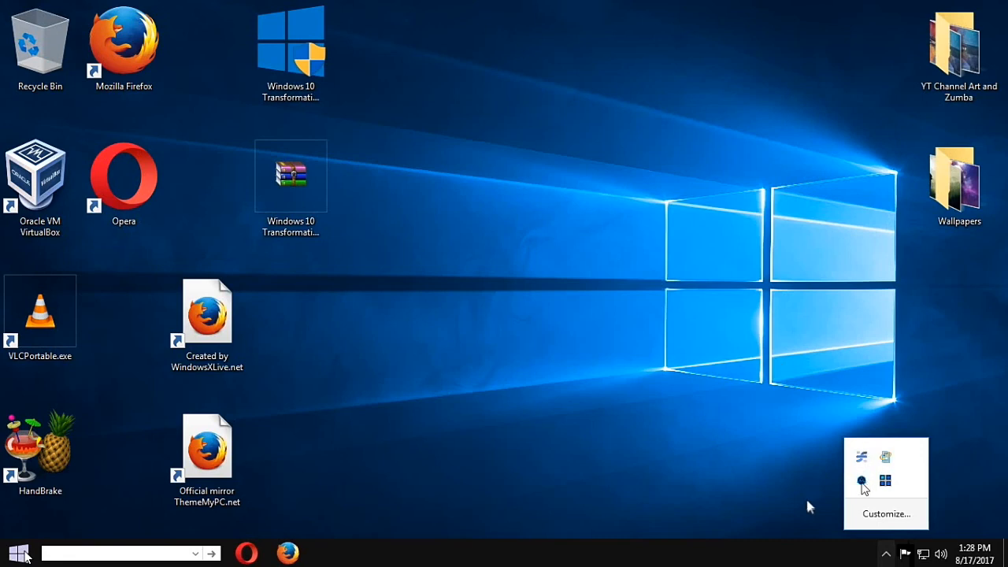
pyautogui.moveTo(890, 488)
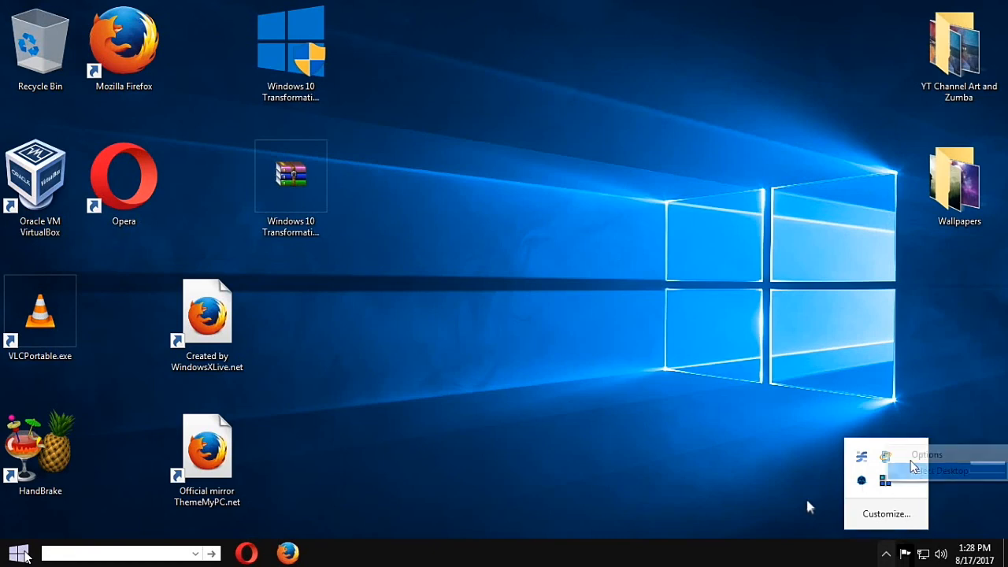
pyautogui.click(926, 454)
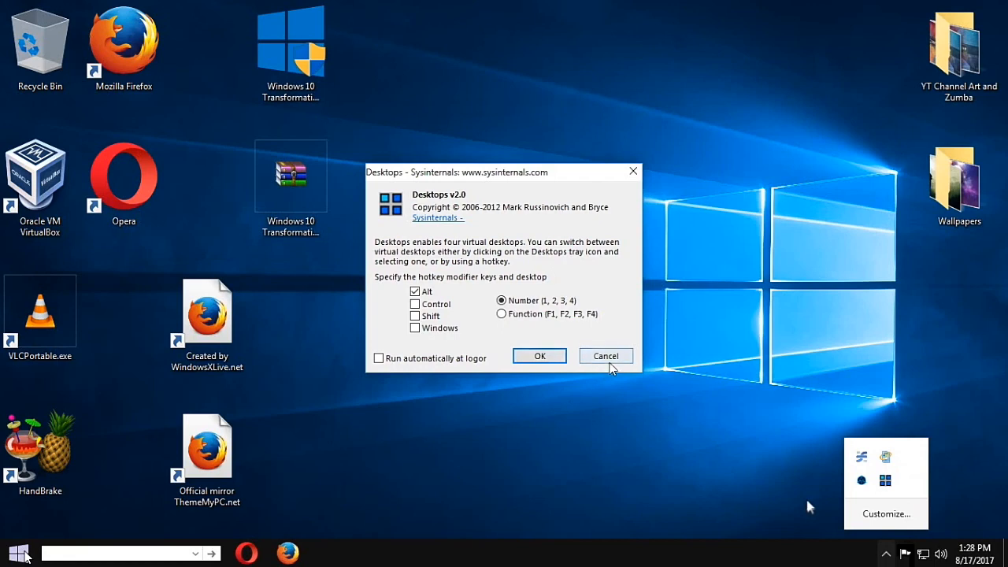
pyautogui.rightClick(861, 480)
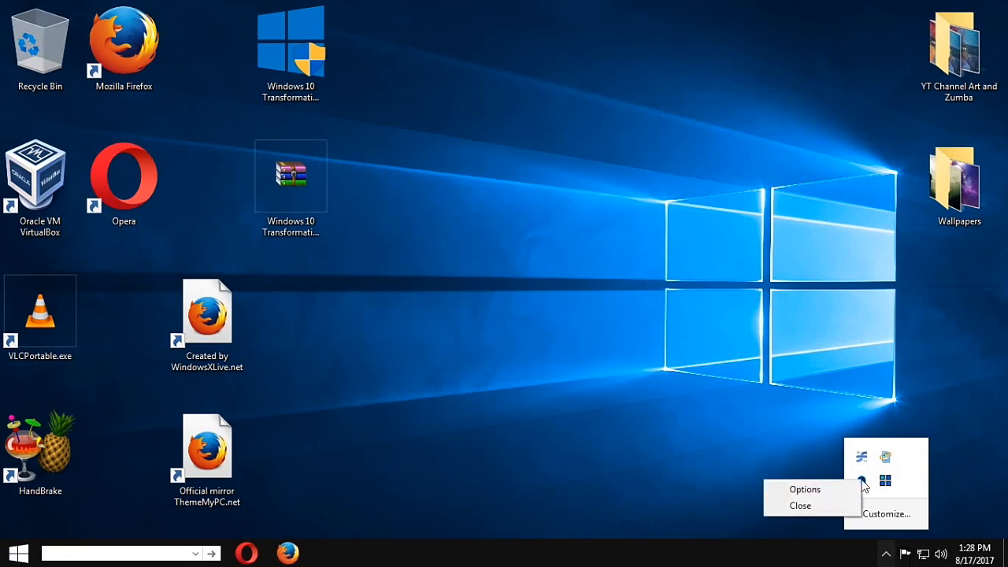
pyautogui.click(805, 489)
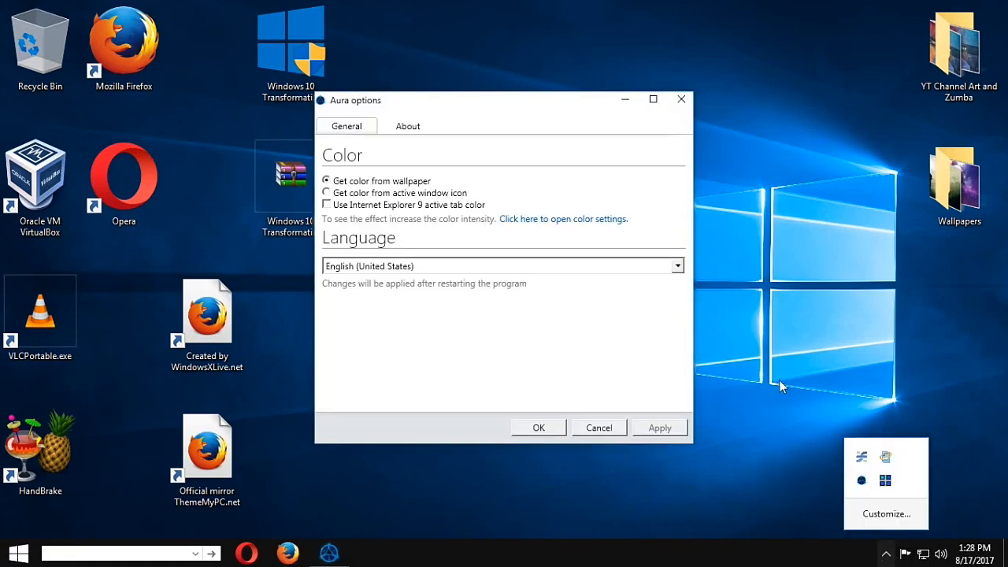
pyautogui.click(407, 126)
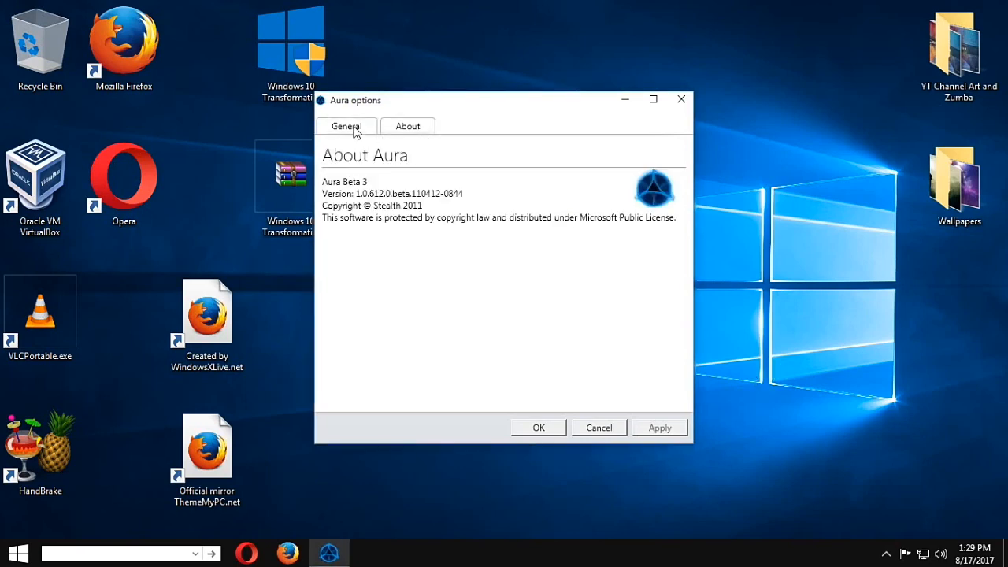
pyautogui.click(346, 126)
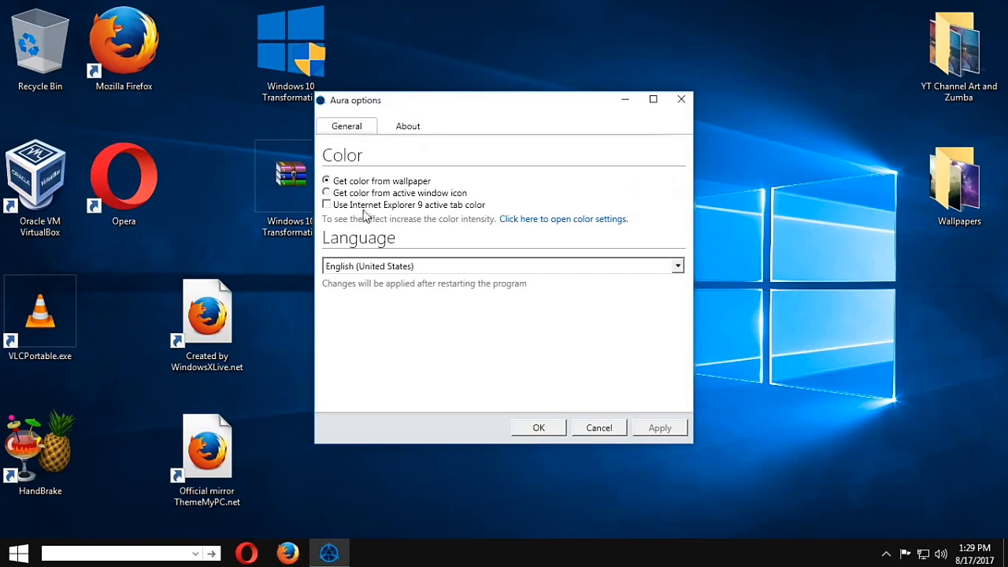
pyautogui.moveTo(363, 248)
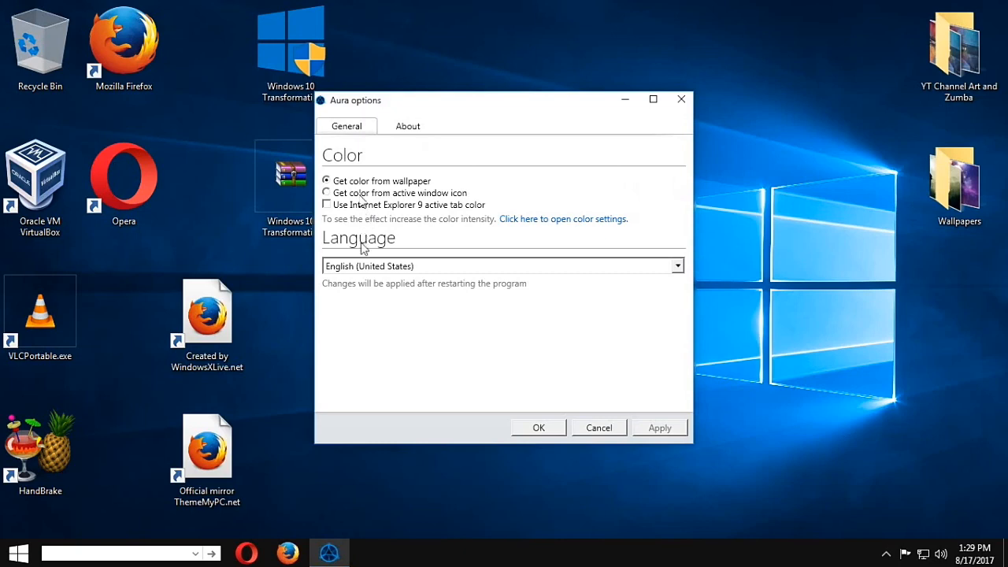
pyautogui.click(676, 265)
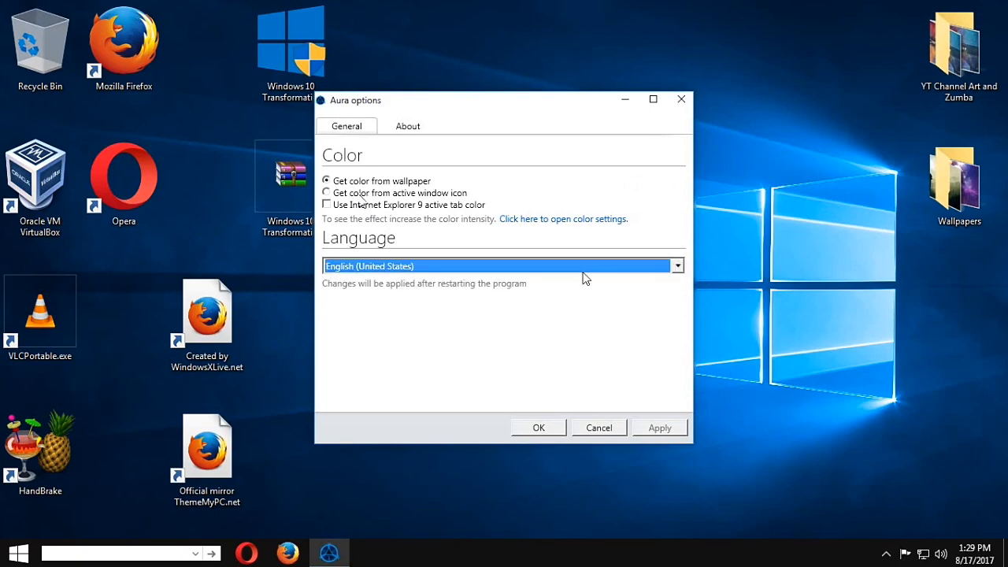
pyautogui.moveTo(563, 435)
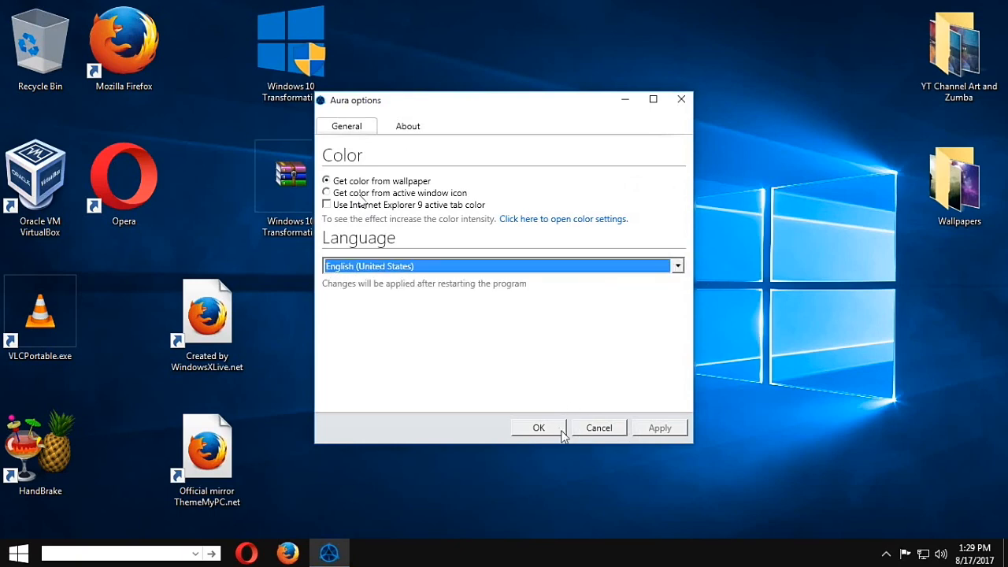
pyautogui.click(539, 428)
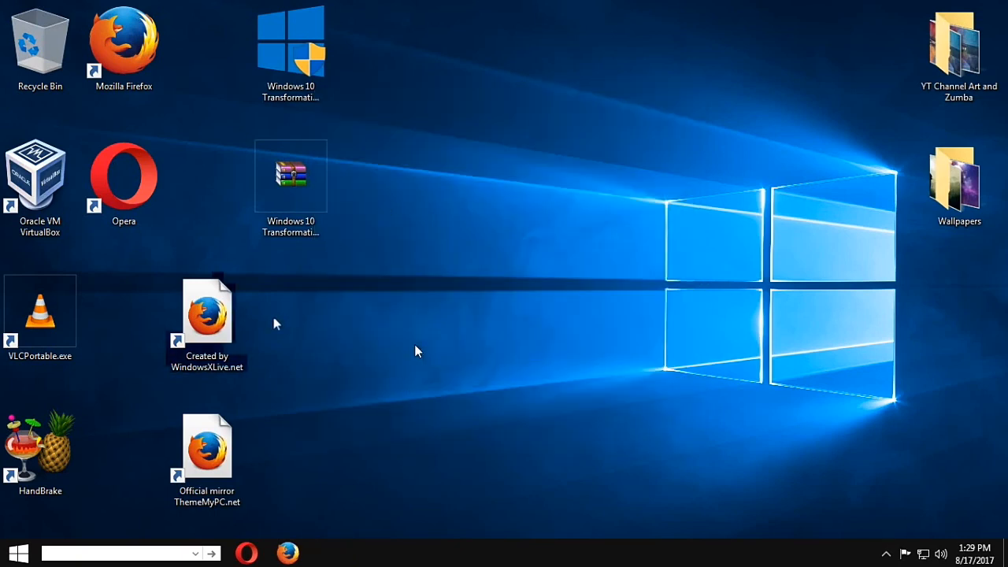
pyautogui.rightClick(418, 351)
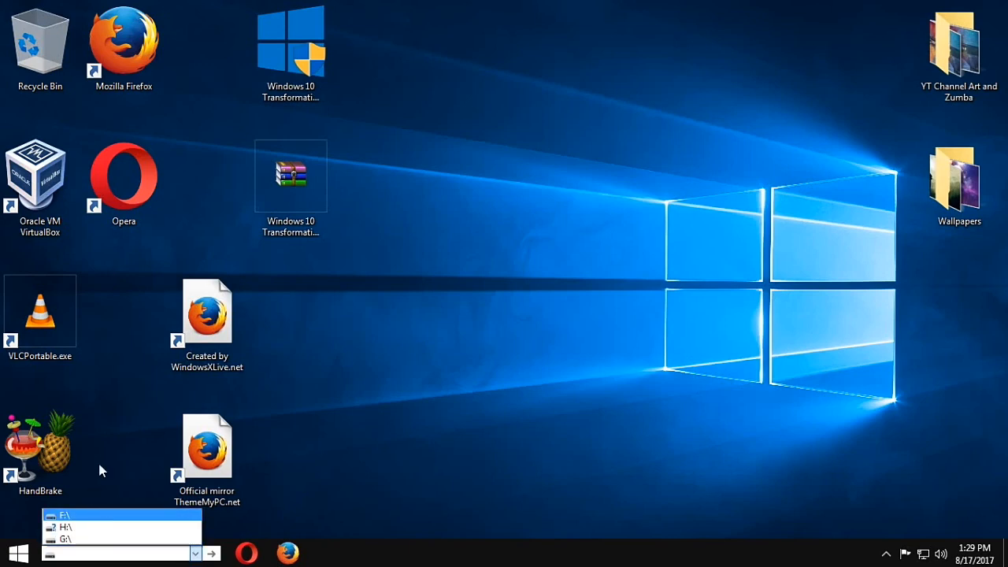
pyautogui.click(17, 553)
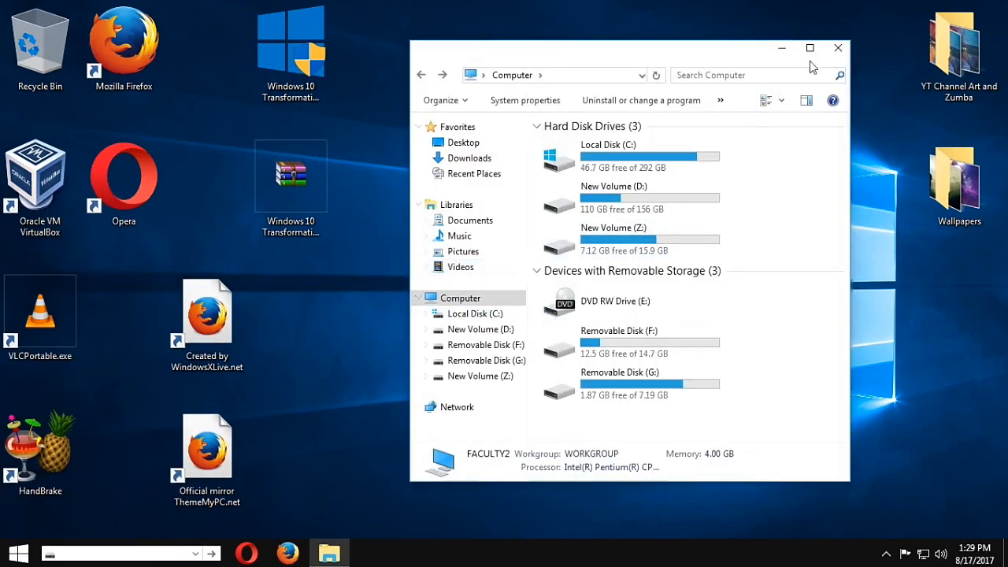
pyautogui.click(809, 48)
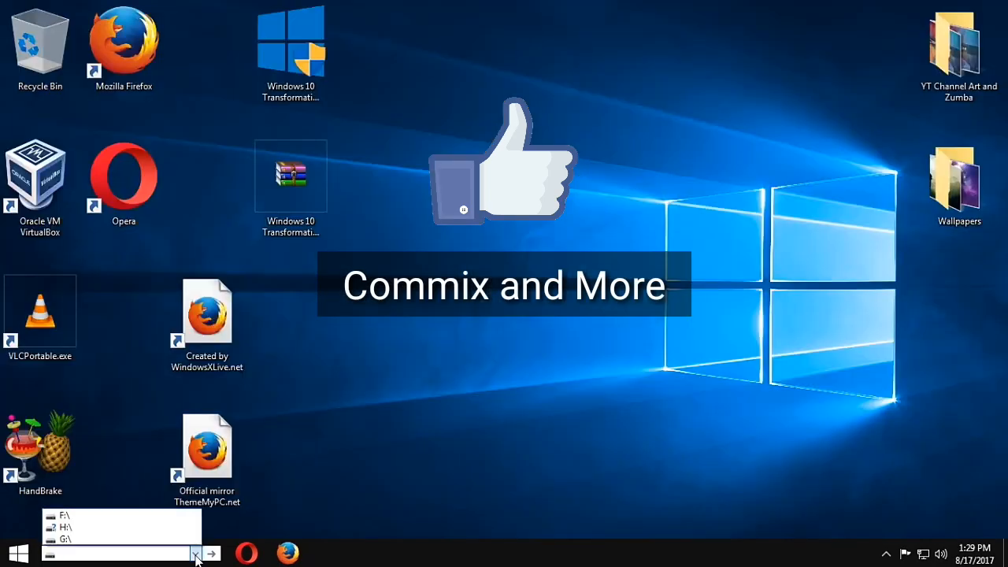
# View the tiled Start menu and power options, choose H:\ in the taskbar address box, reopen Start
pyautogui.click(17, 554)
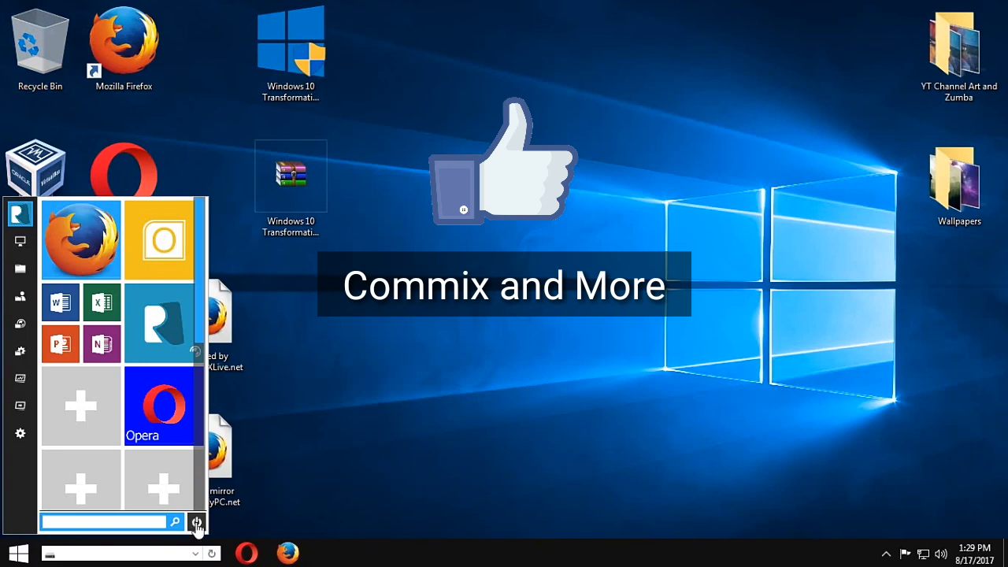
pyautogui.click(196, 522)
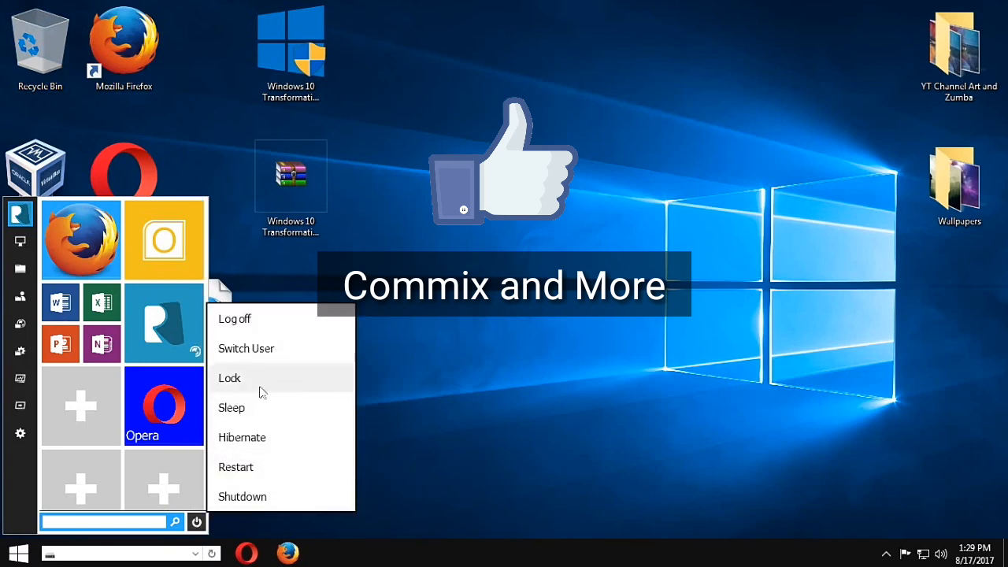
pyautogui.moveTo(293, 319)
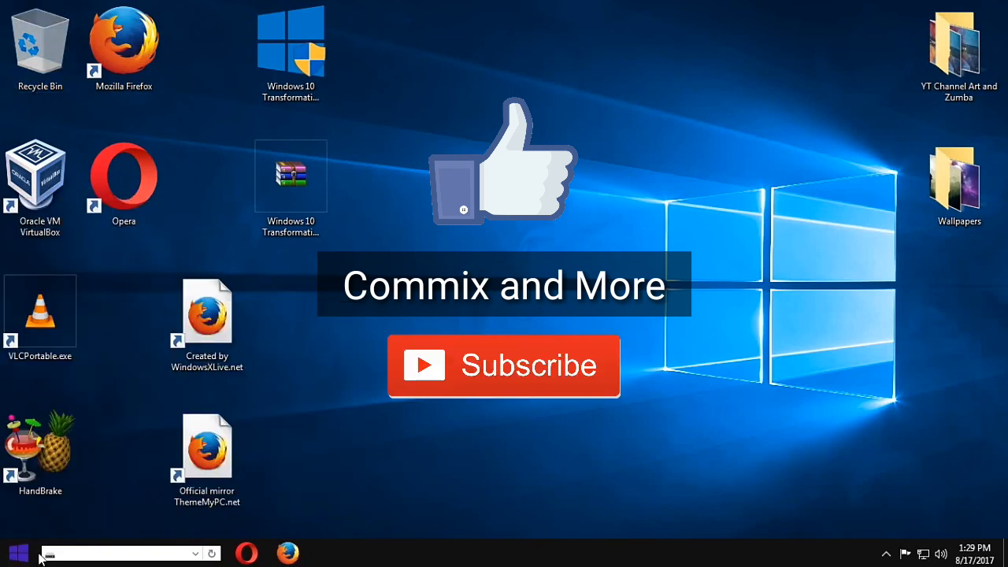
pyautogui.click(197, 553)
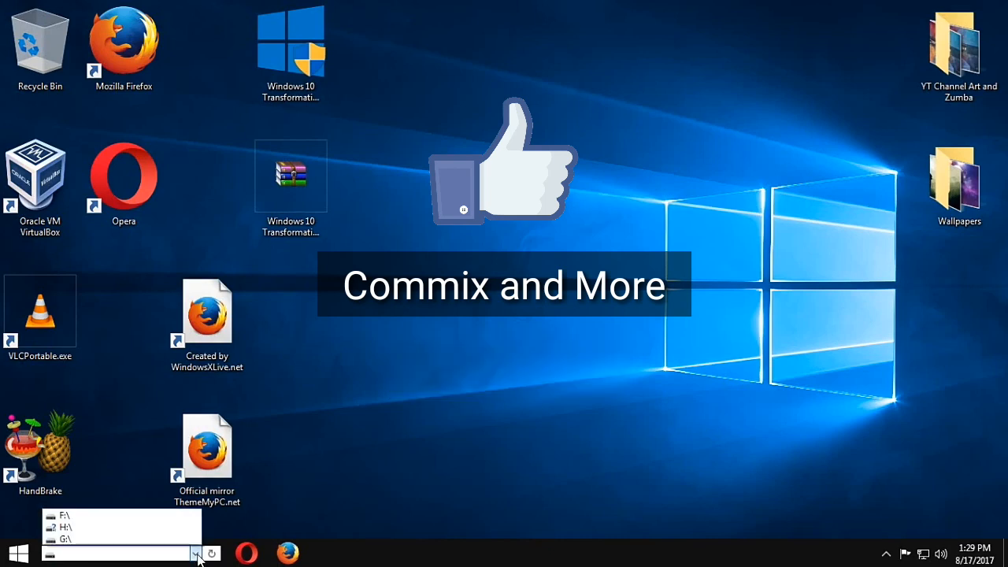
pyautogui.click(67, 527)
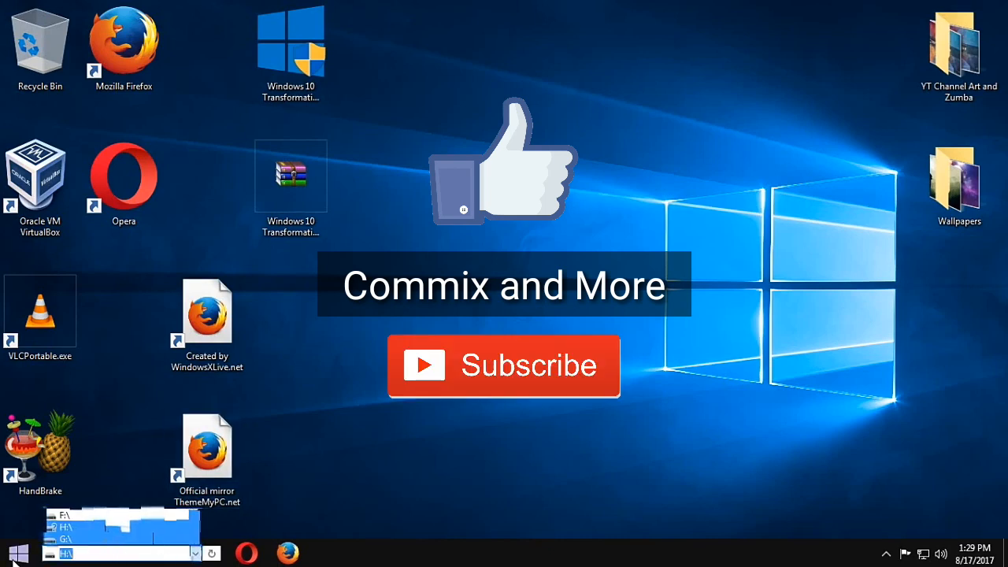
pyautogui.click(17, 553)
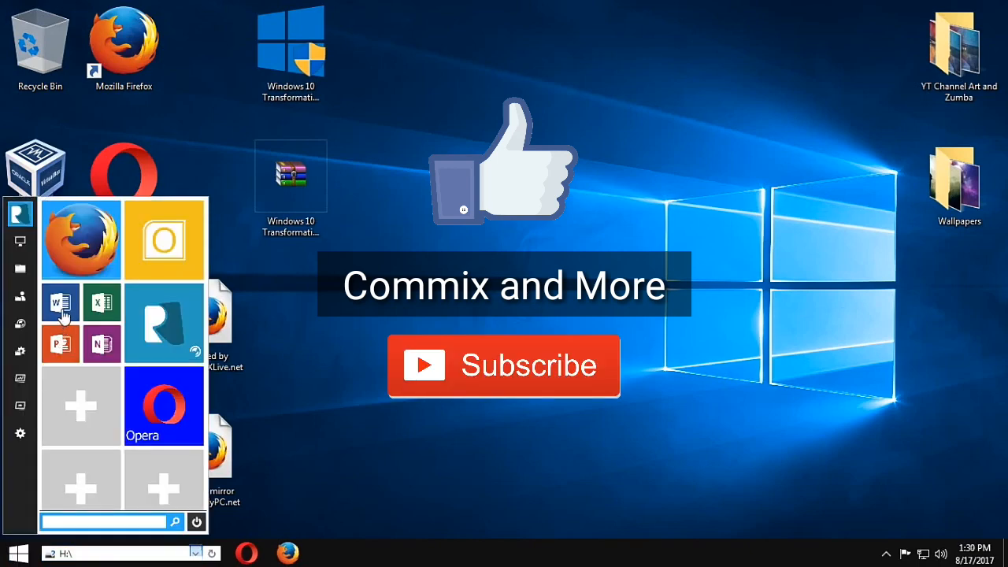